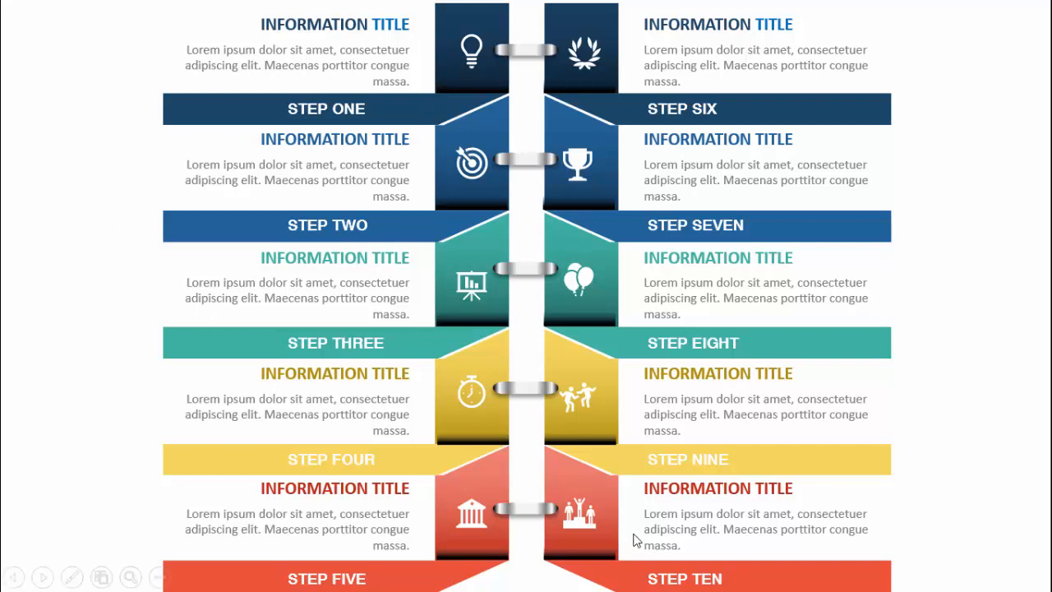
{"action": "mouse_move", "coordinate": [168, 97]}
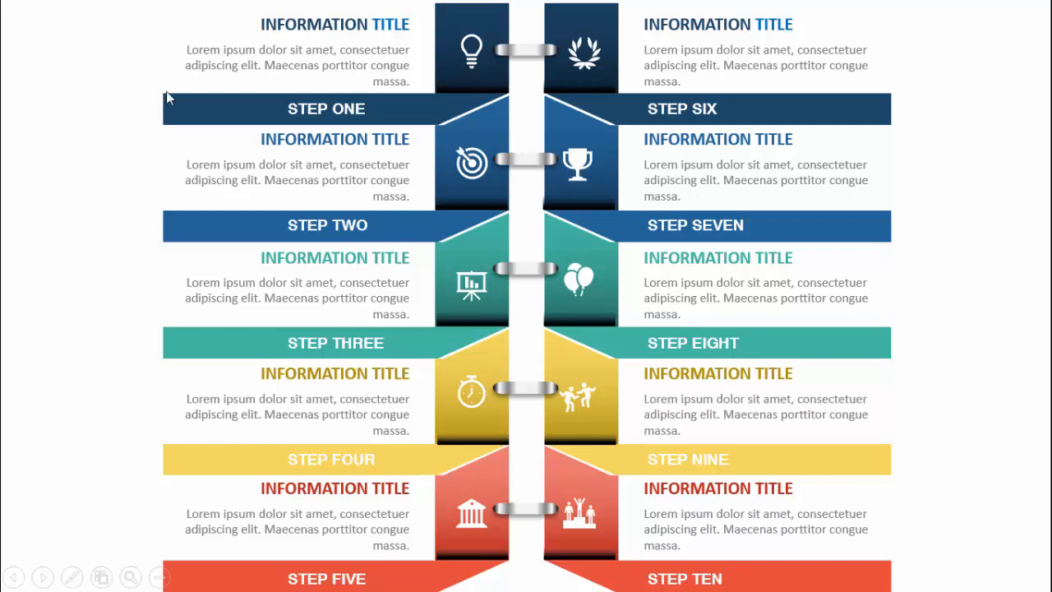
{"action": "mouse_move", "coordinate": [288, 111]}
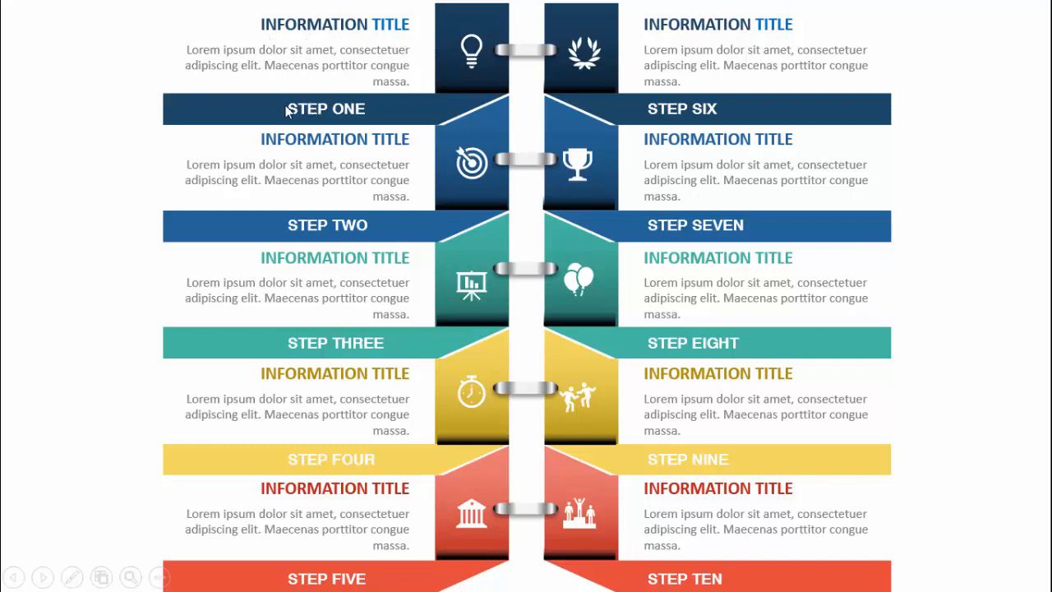
{"action": "mouse_move", "coordinate": [302, 42]}
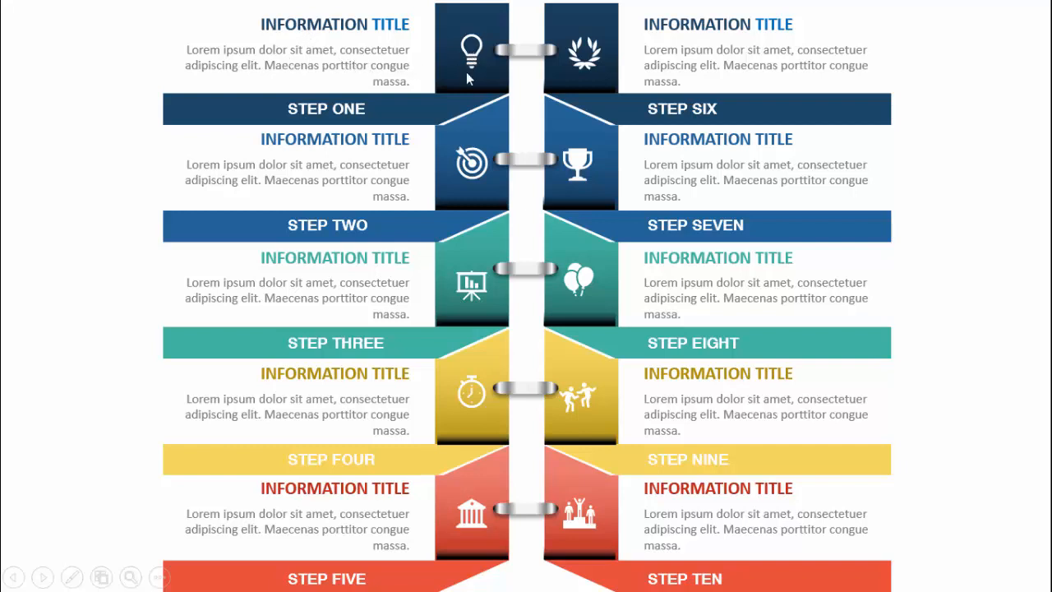
{"action": "mouse_move", "coordinate": [357, 161]}
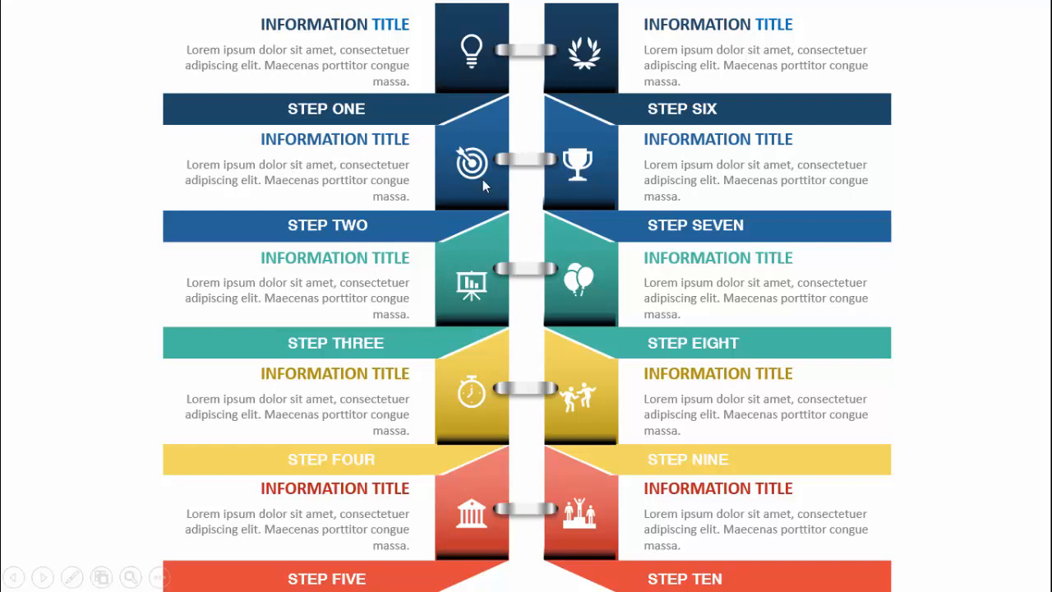
{"action": "mouse_move", "coordinate": [333, 499]}
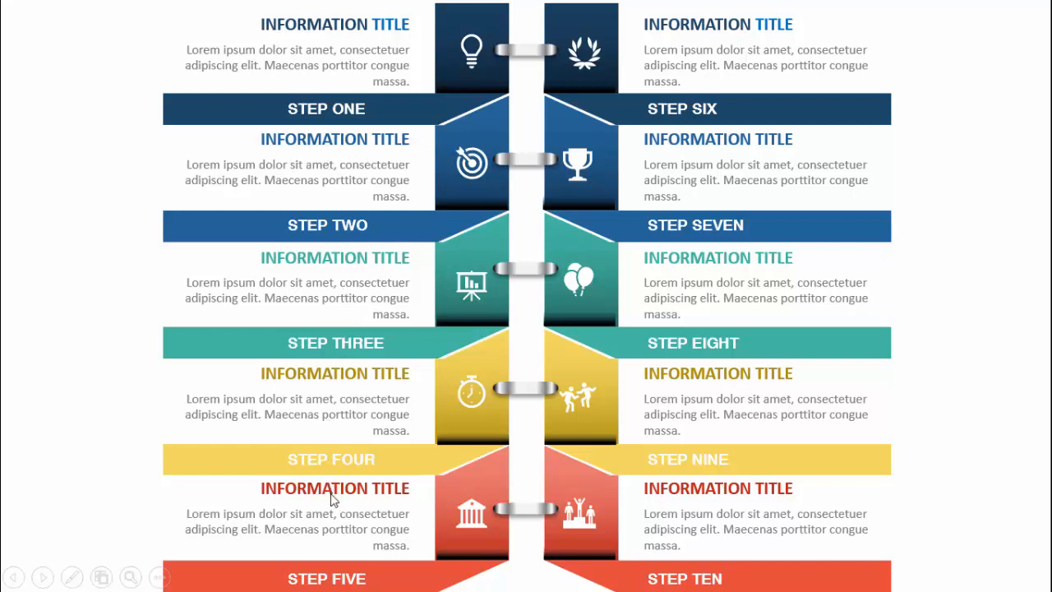
{"action": "mouse_move", "coordinate": [940, 230]}
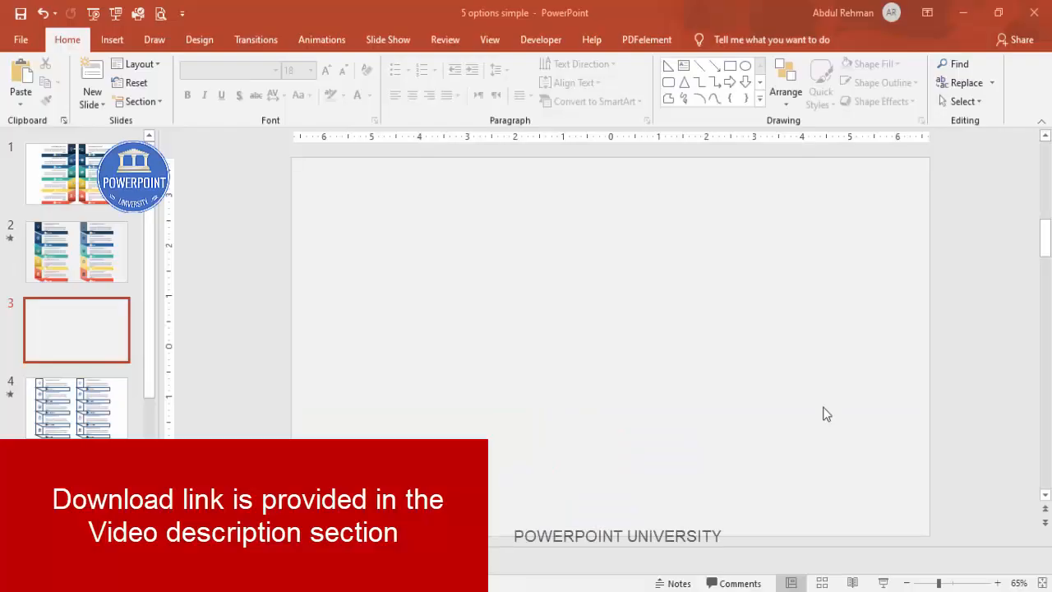
{"action": "mouse_move", "coordinate": [484, 309]}
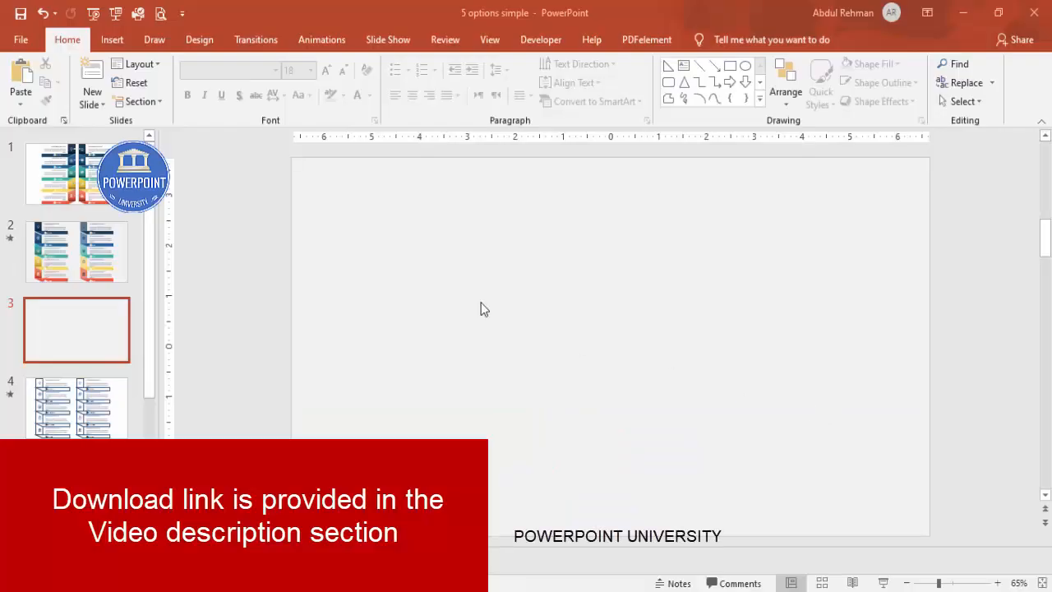
Draw a narrow, full-slide-height pale rectangle near the slide's left edge
{"action": "left_click", "coordinate": [112, 39]}
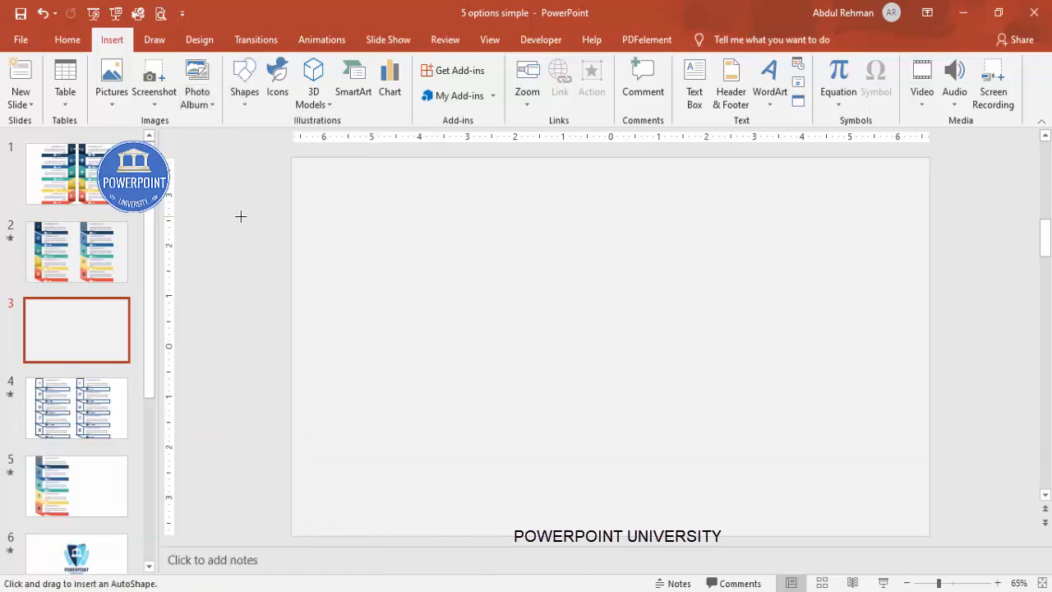
{"action": "left_click_drag", "start_coordinate": [394, 160], "coordinate": [402, 533]}
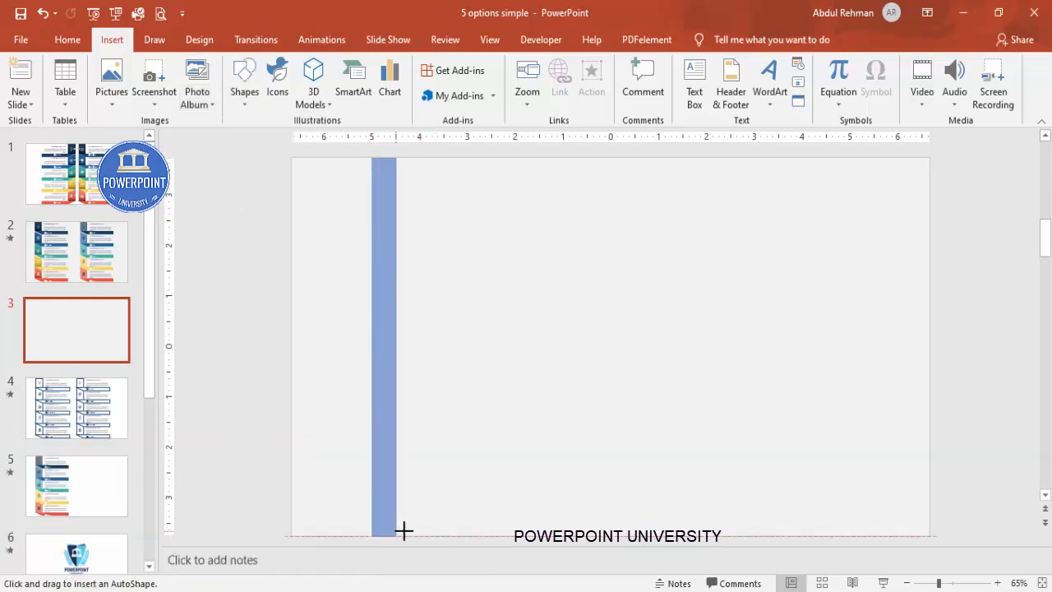
{"action": "left_click_drag", "start_coordinate": [391, 160], "coordinate": [390, 534]}
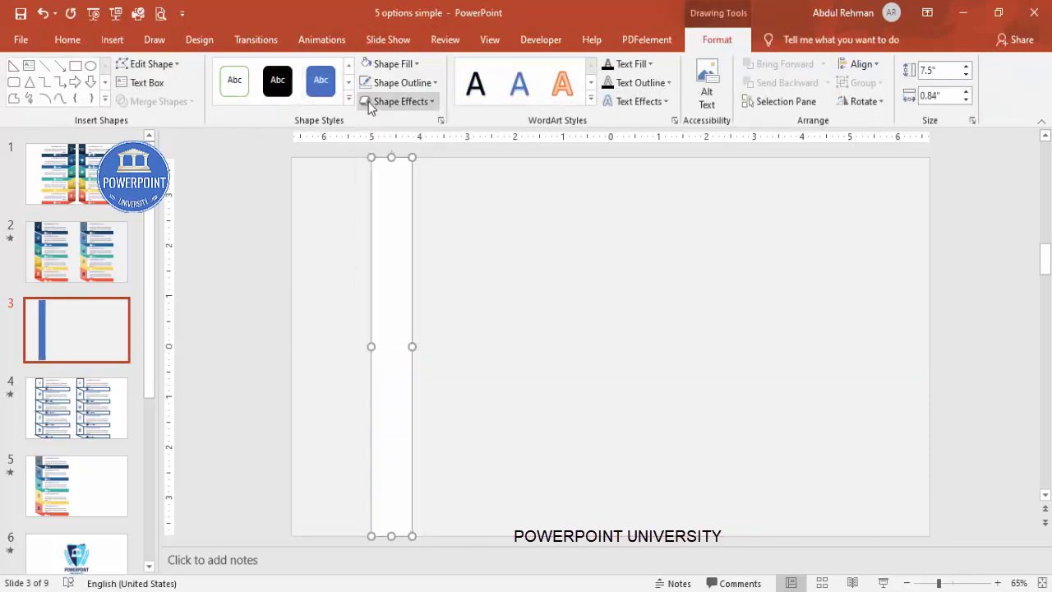
{"action": "left_click", "coordinate": [112, 39]}
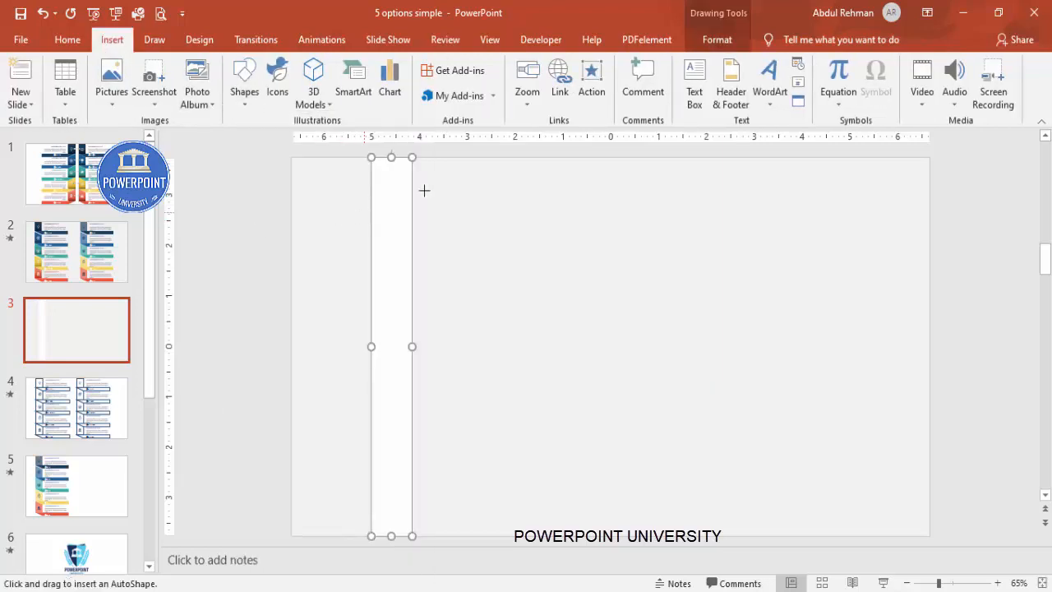
Draw a short bar right of the strip's top, filled green with no outline
{"action": "left_click_drag", "start_coordinate": [413, 196], "coordinate": [566, 220]}
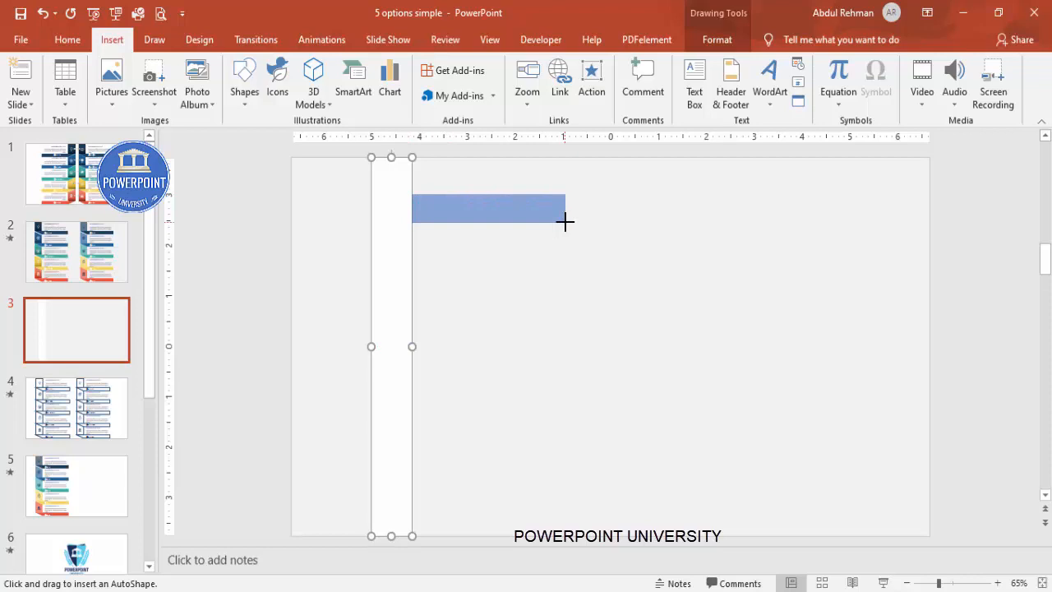
{"action": "left_click_drag", "start_coordinate": [566, 222], "coordinate": [582, 218]}
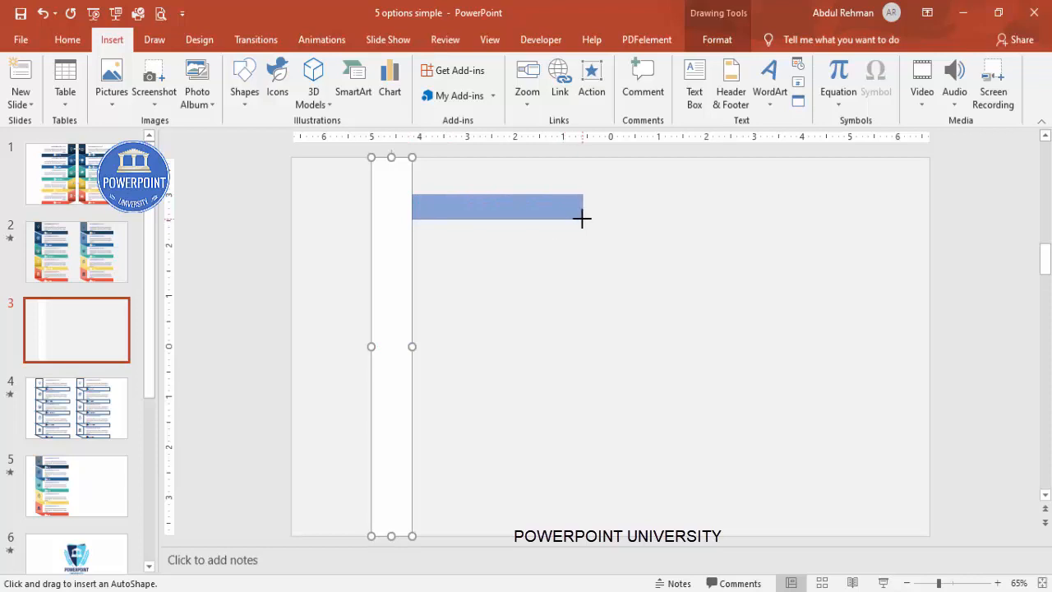
{"action": "left_click", "coordinate": [403, 82]}
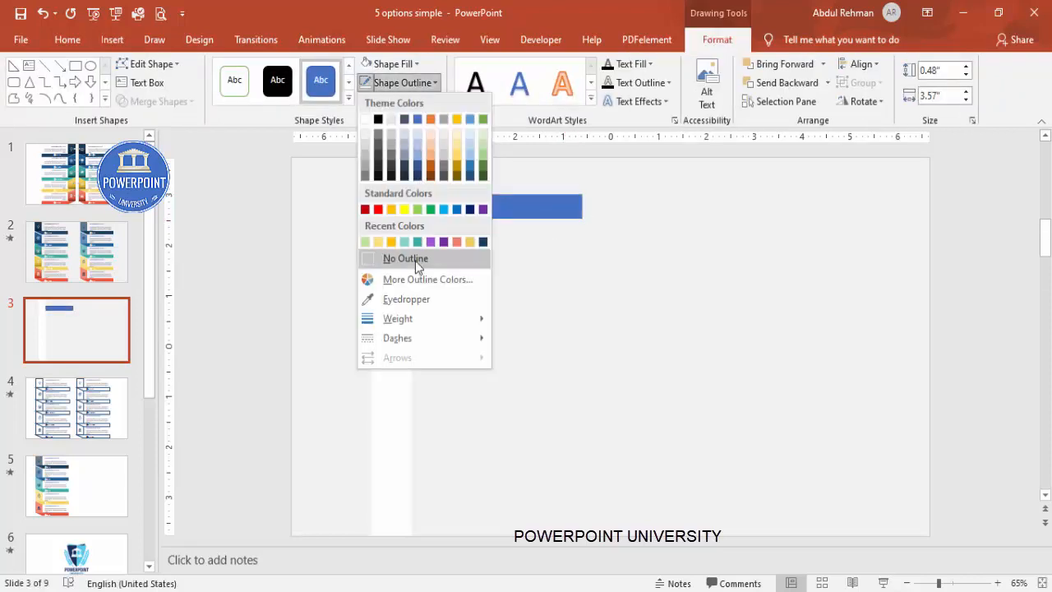
{"action": "left_click", "coordinate": [386, 63]}
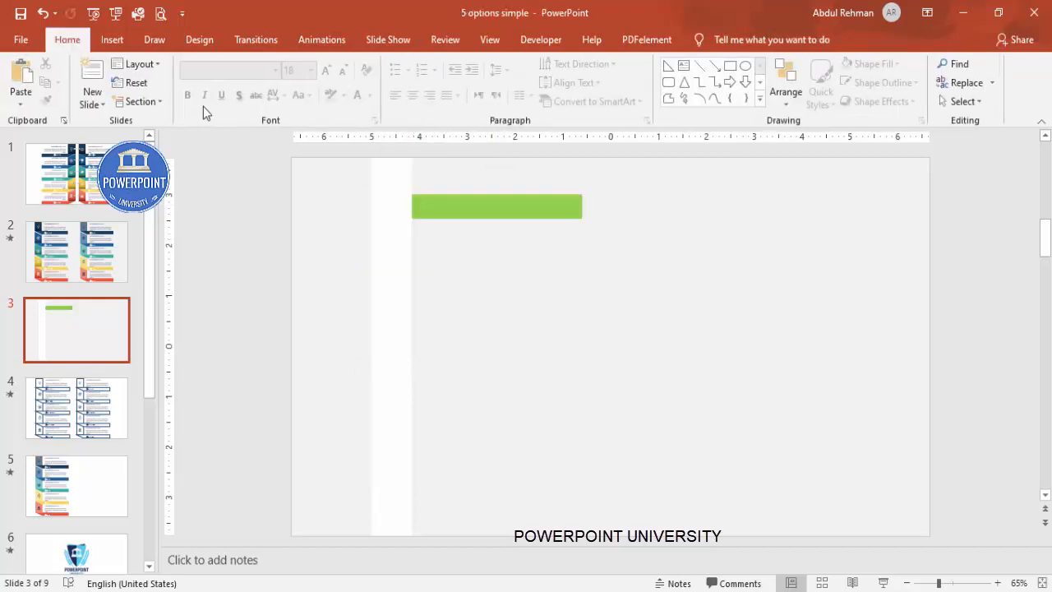
Cap the bar's left end with a green, outline-free right triangle, flipped horizontally
{"action": "left_click", "coordinate": [244, 78]}
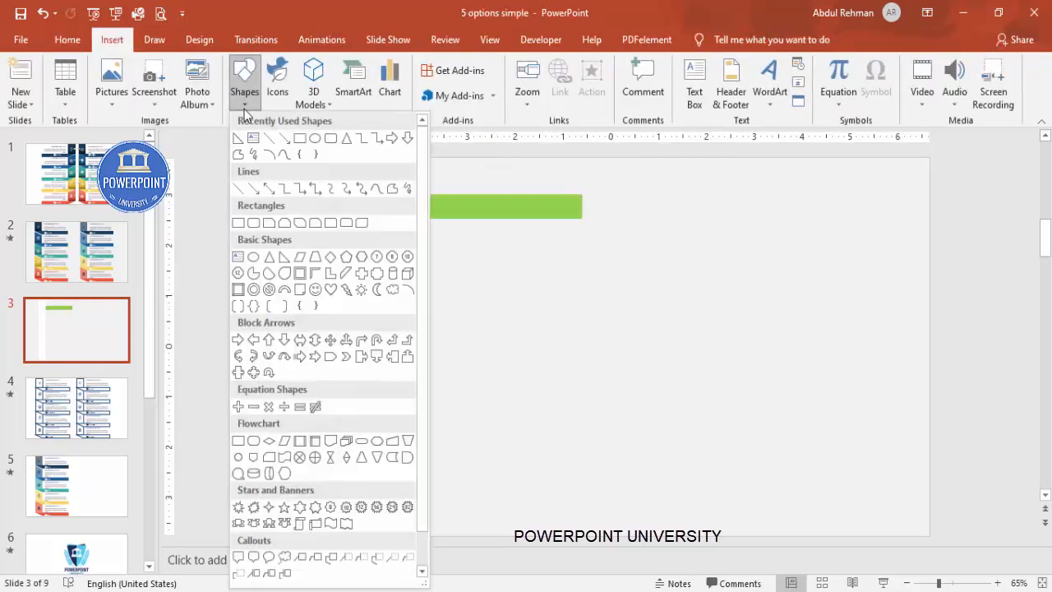
{"action": "mouse_move", "coordinate": [284, 263]}
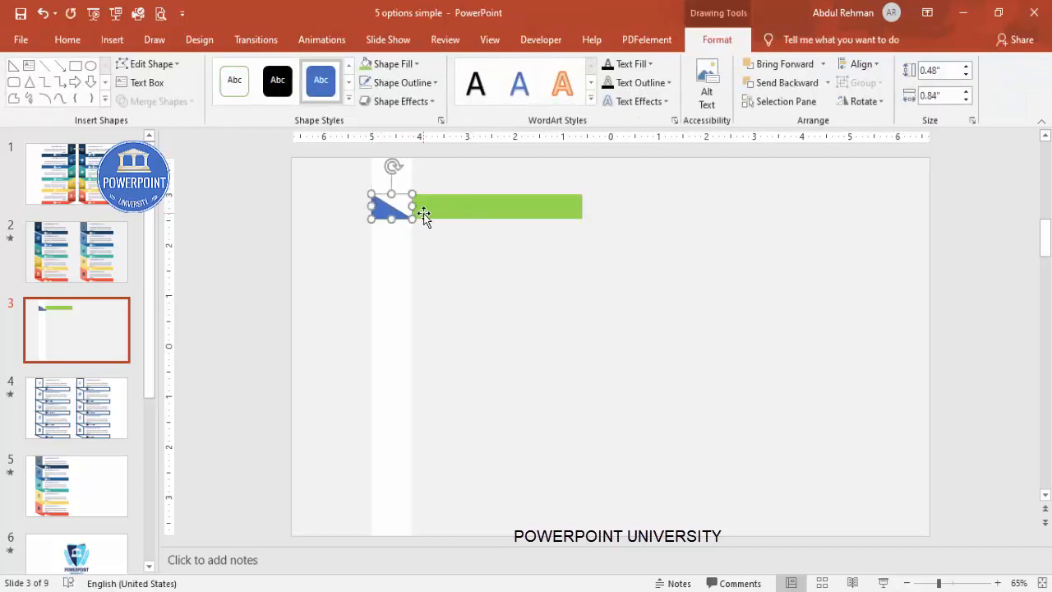
{"action": "left_click", "coordinate": [402, 82]}
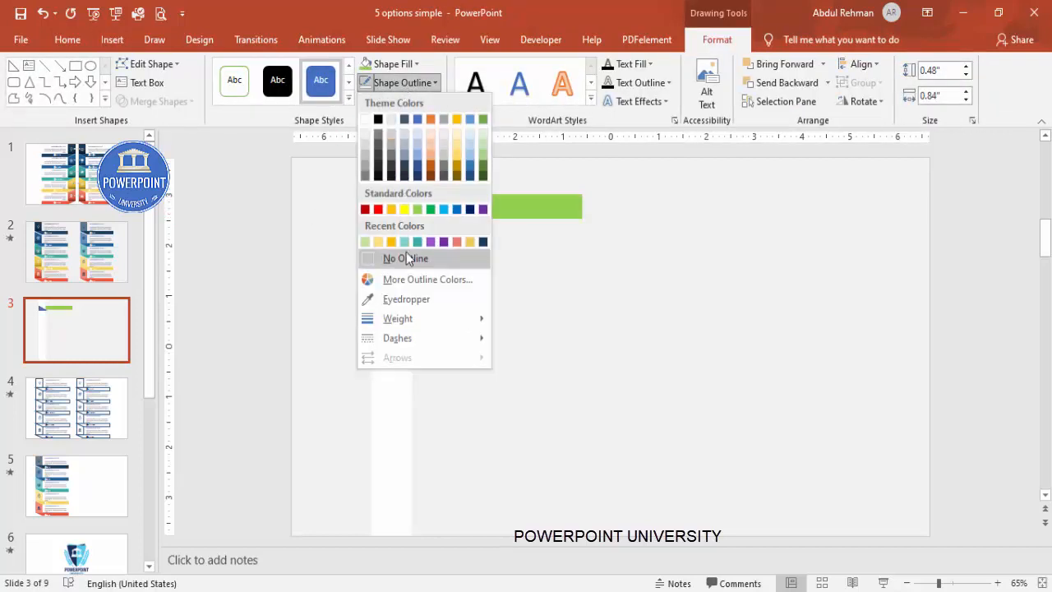
{"action": "left_click", "coordinate": [406, 258]}
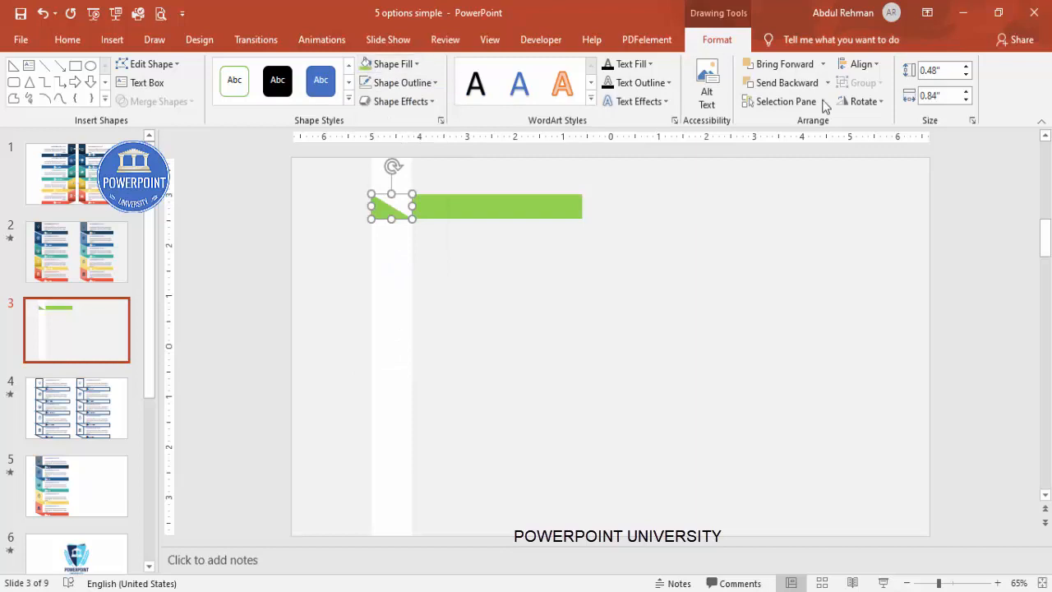
{"action": "left_click", "coordinate": [861, 101]}
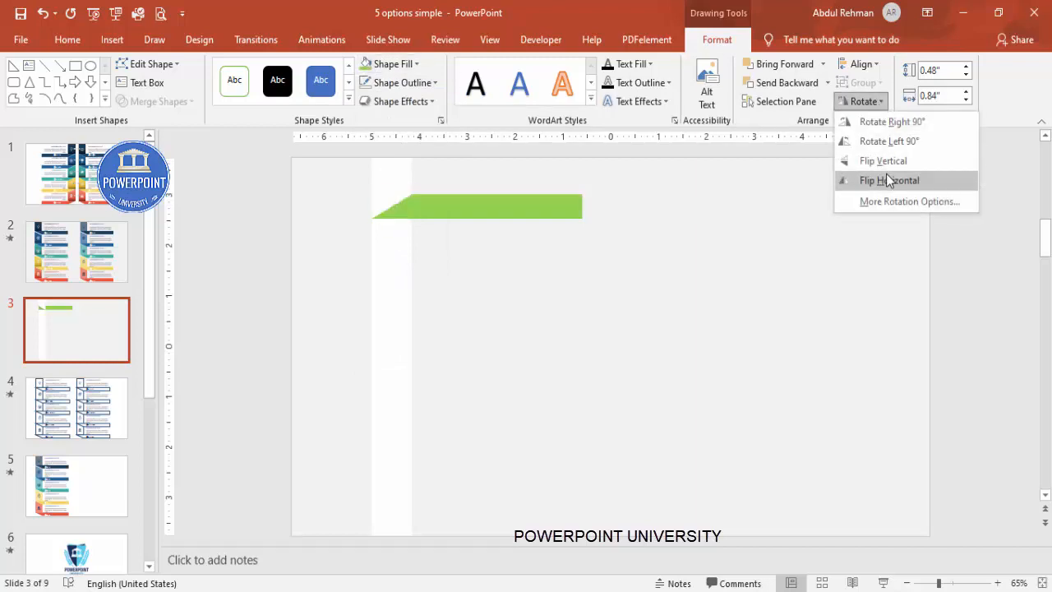
{"action": "left_click", "coordinate": [888, 180]}
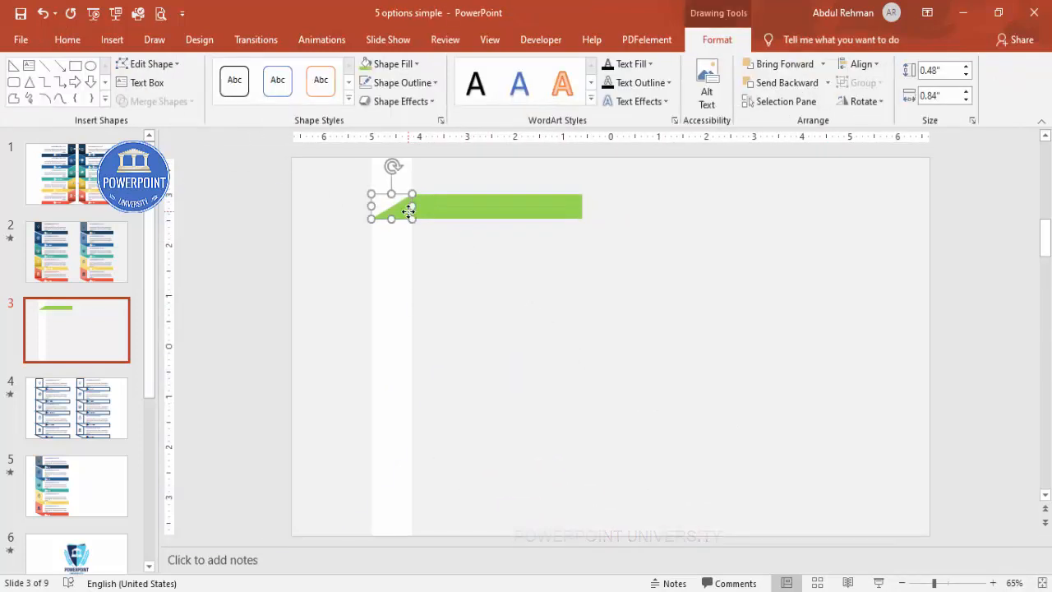
Merge triangle and bar into one banner, stack four copies, and recolour them yellow, coral, purple
{"action": "left_click", "coordinate": [154, 100]}
{"action": "type", "text": "4.4"}
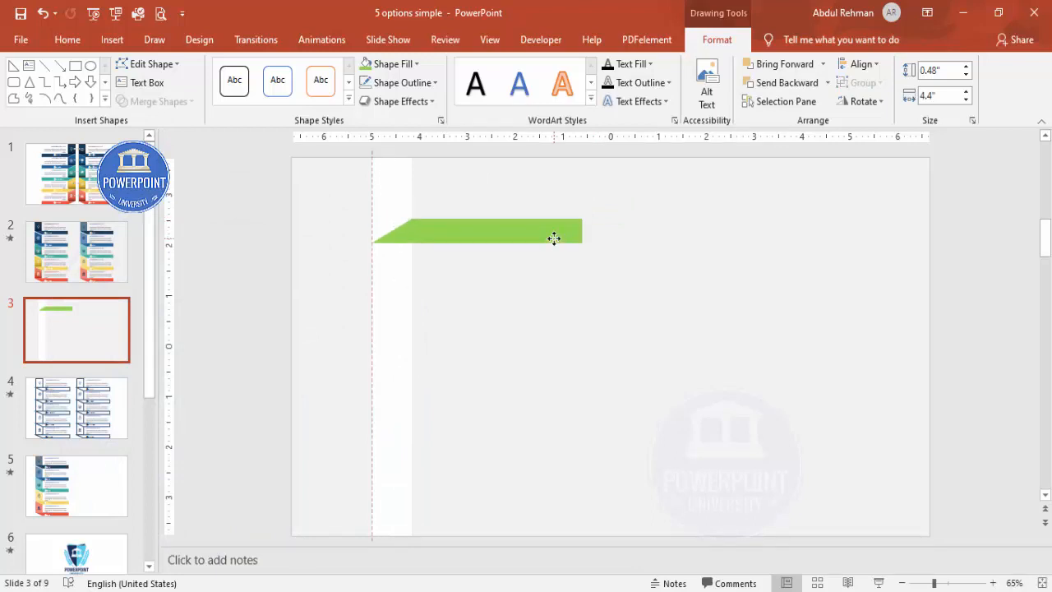
{"action": "left_click_drag", "start_coordinate": [553, 238], "coordinate": [551, 526]}
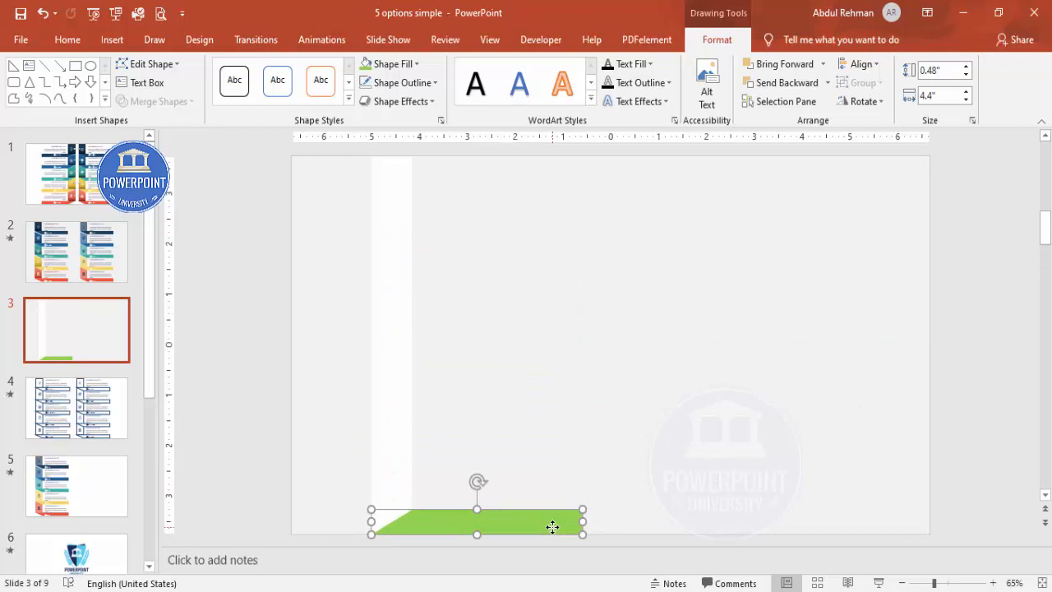
{"action": "left_click_drag", "start_coordinate": [553, 527], "coordinate": [534, 427]}
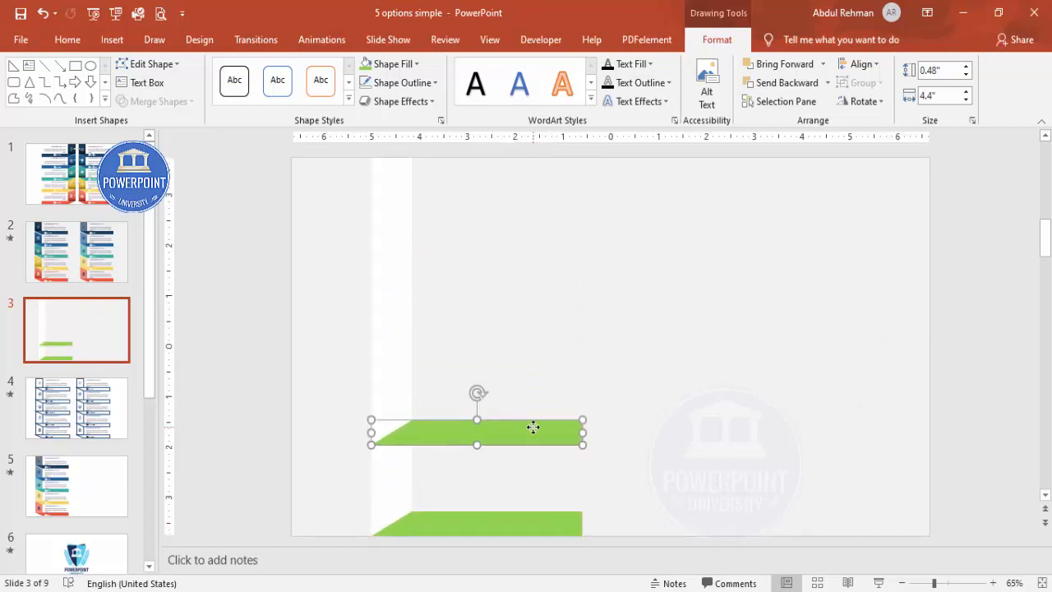
{"action": "left_click_drag", "start_coordinate": [534, 427], "coordinate": [535, 333]}
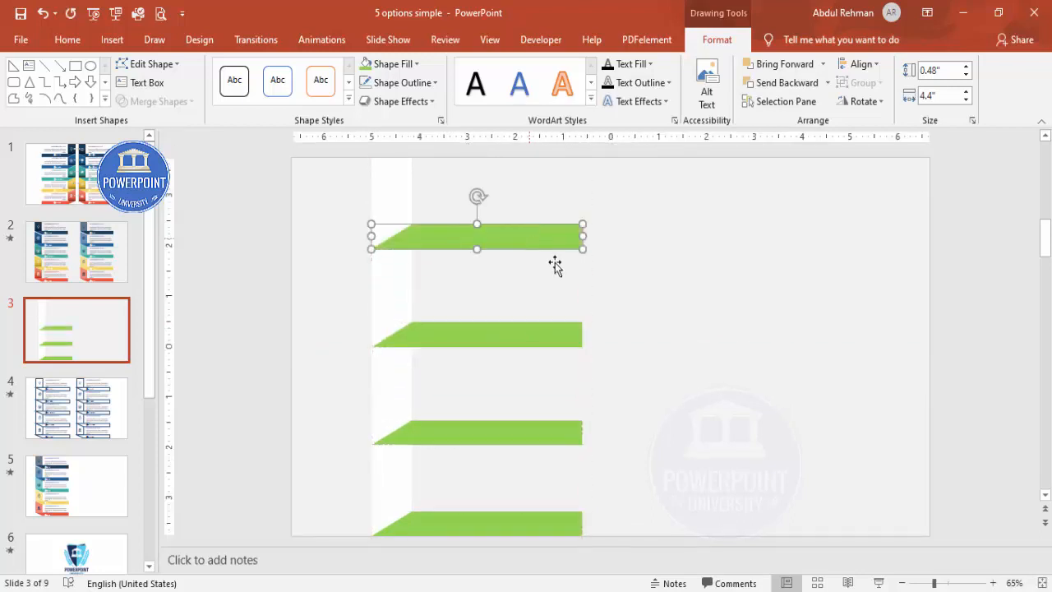
{"action": "left_click", "coordinate": [512, 333]}
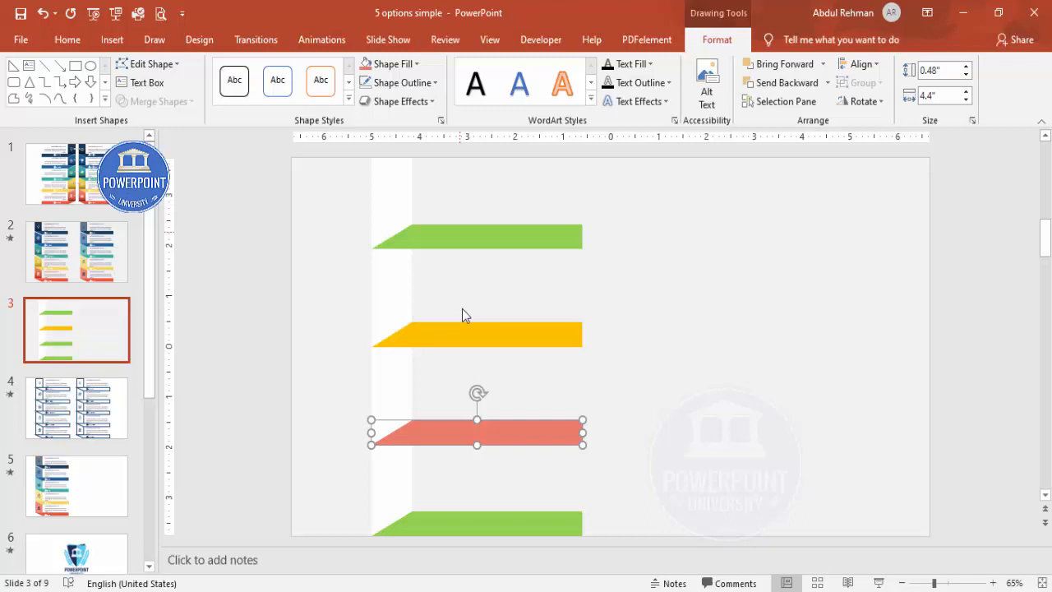
{"action": "left_click", "coordinate": [418, 64]}
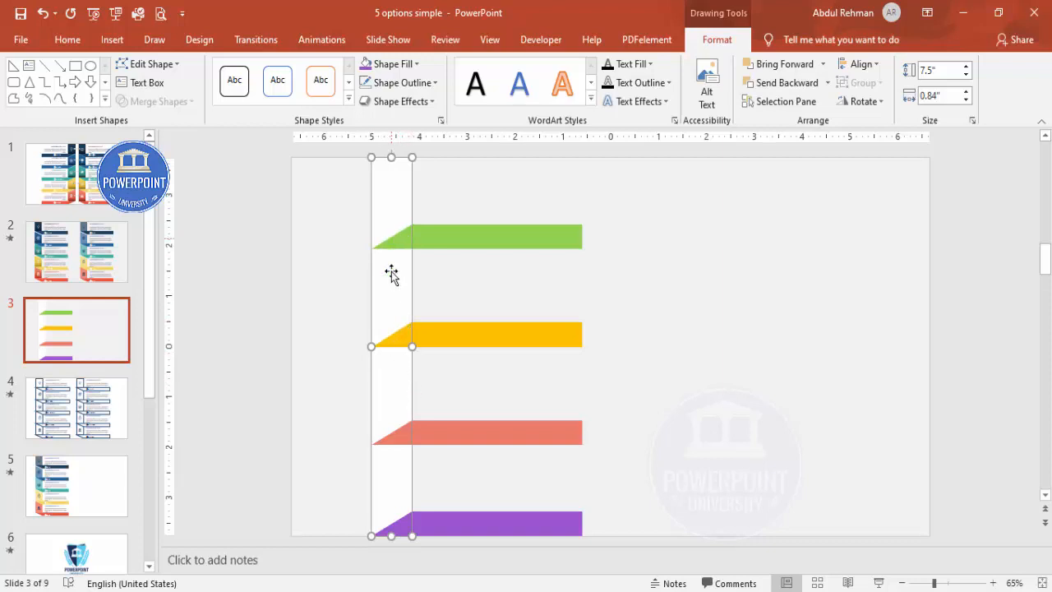
Duplicate the strip and banners to the right and Fragment the copies into pieces
{"action": "left_click", "coordinate": [378, 383]}
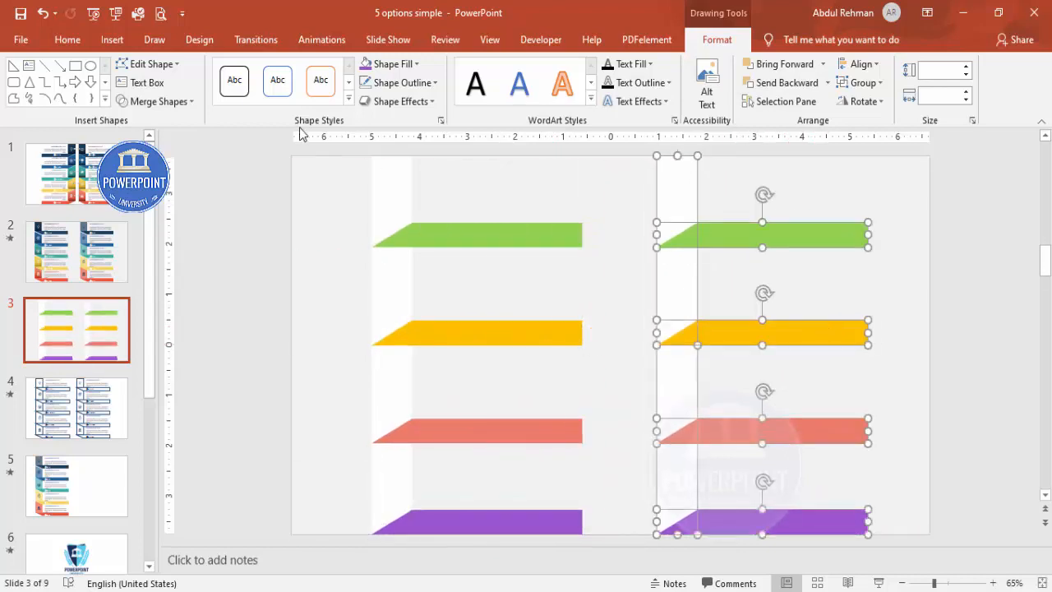
{"action": "left_click", "coordinate": [155, 100]}
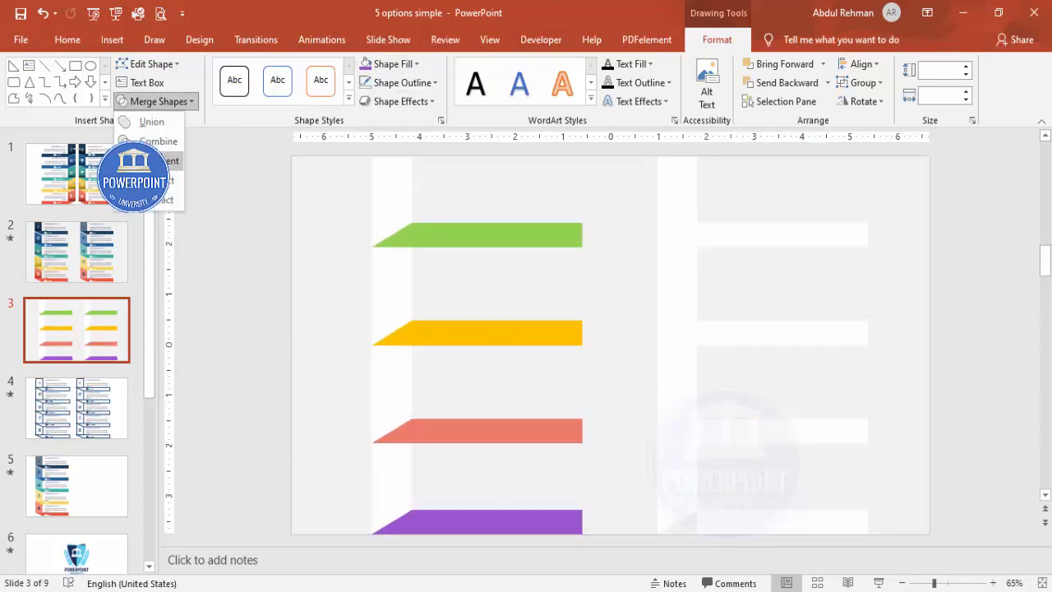
{"action": "left_click", "coordinate": [671, 195]}
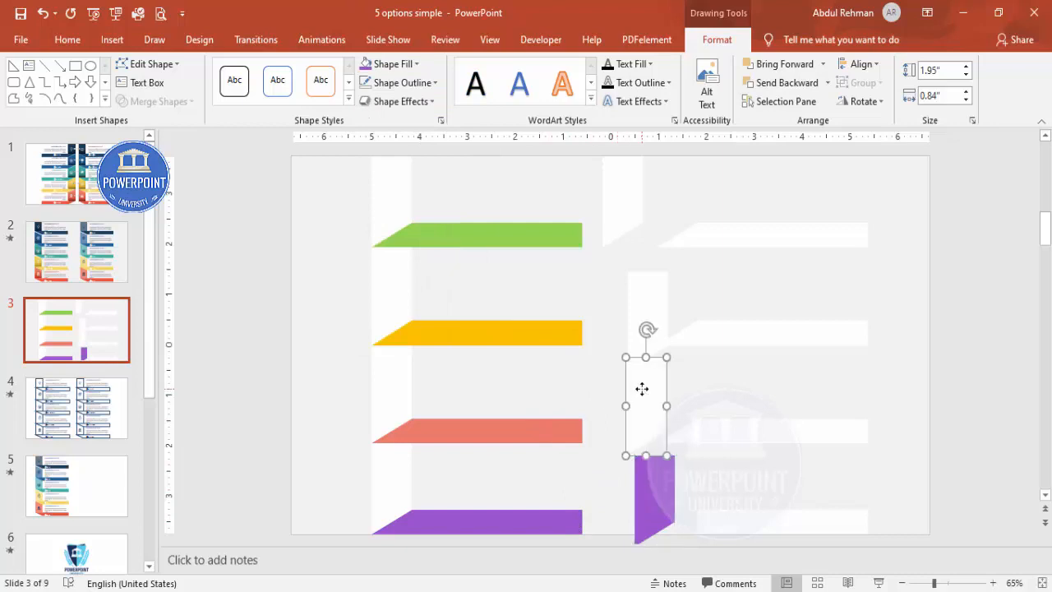
Eyedrop the coral and yellow banner colours onto the pieces above the purple tab
{"action": "left_click", "coordinate": [392, 63]}
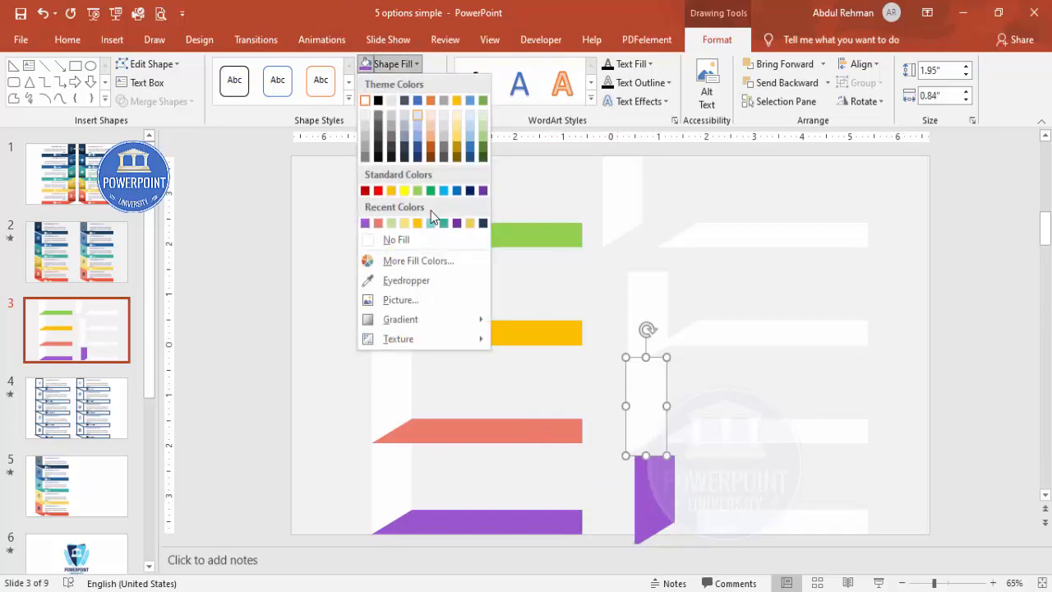
{"action": "left_click", "coordinate": [430, 216]}
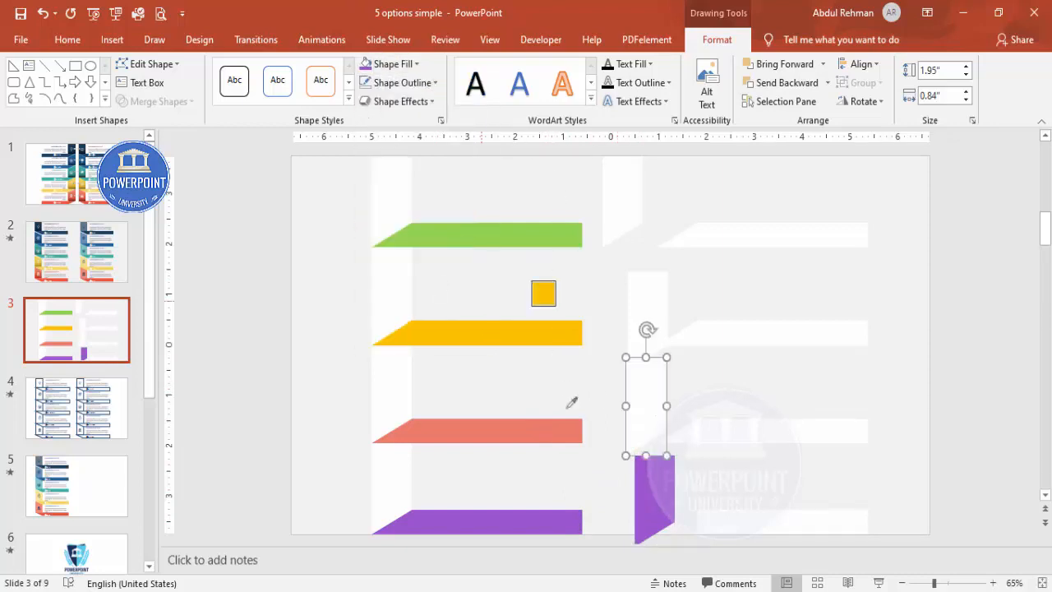
{"action": "left_click_drag", "start_coordinate": [645, 405], "coordinate": [645, 321]}
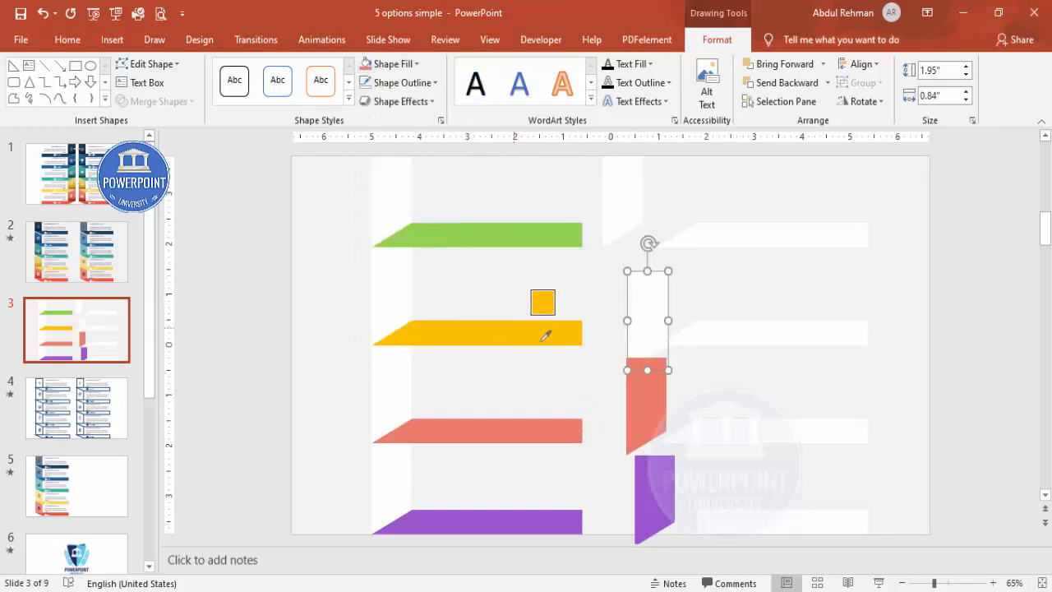
{"action": "left_click", "coordinate": [387, 63]}
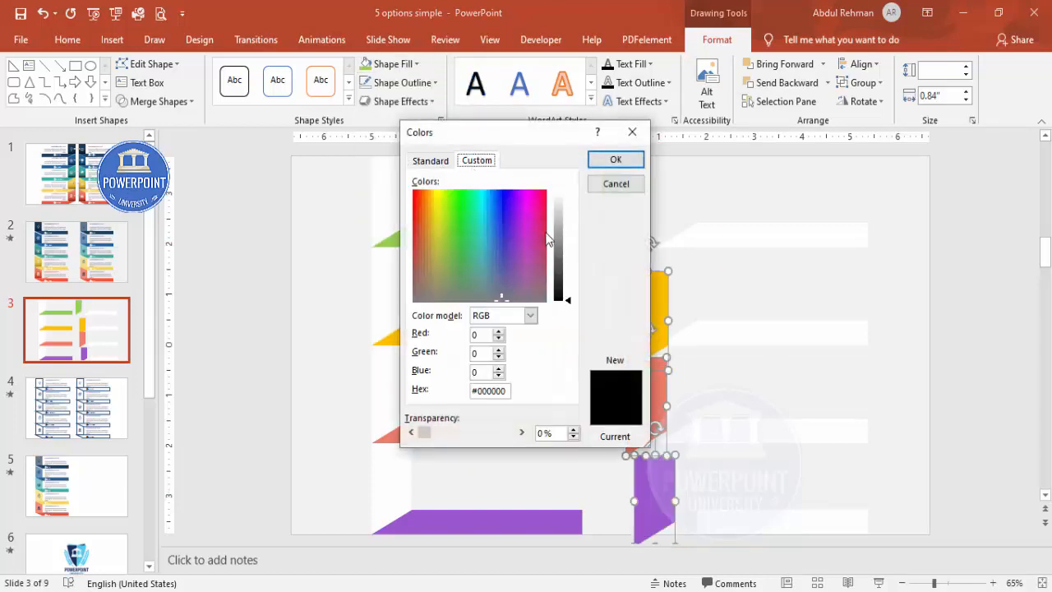
Give the green, yellow and purple tabs lighter custom tints of their banner colours
{"action": "left_click_drag", "start_coordinate": [566, 296], "coordinate": [565, 230]}
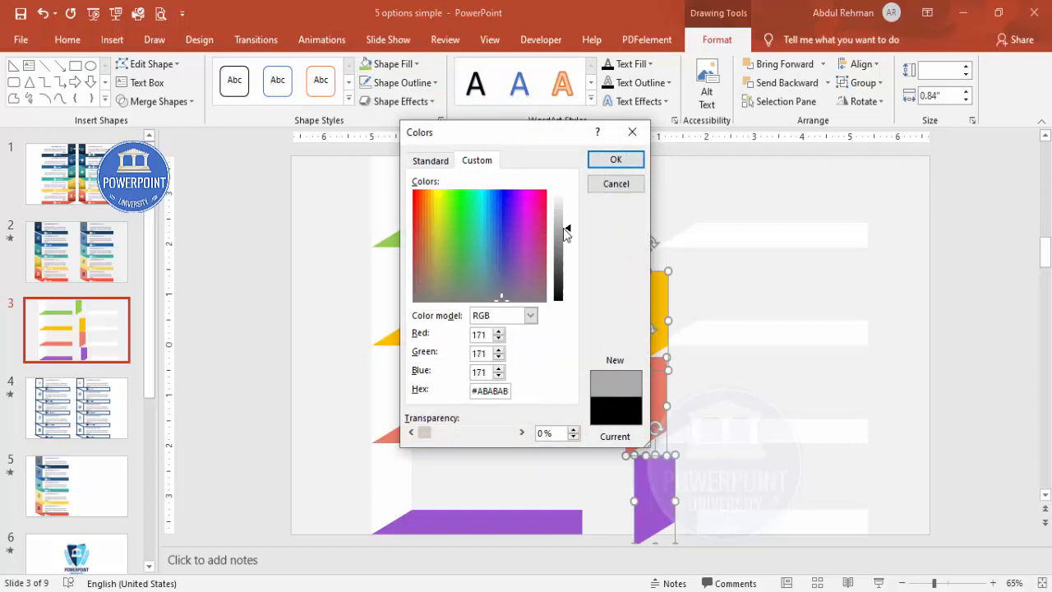
{"action": "left_click", "coordinate": [615, 158]}
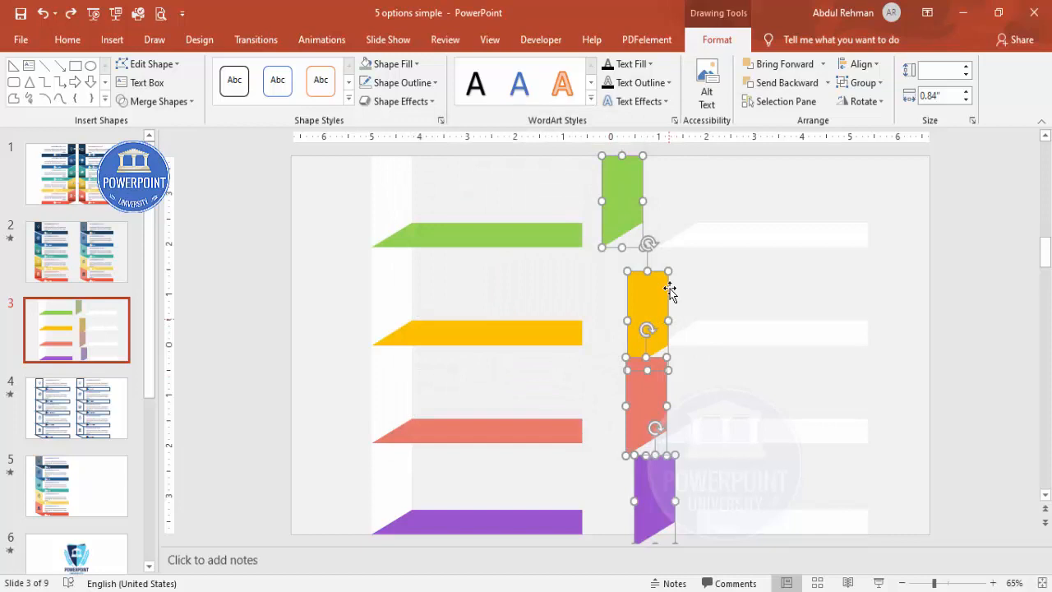
{"action": "left_click", "coordinate": [622, 201]}
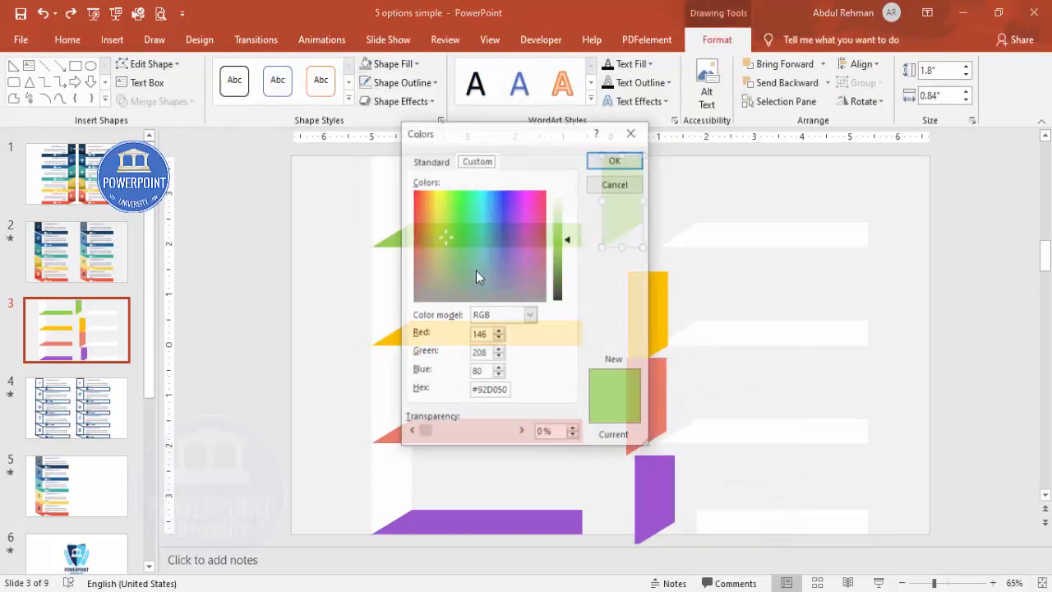
{"action": "left_click_drag", "start_coordinate": [567, 239], "coordinate": [567, 223]}
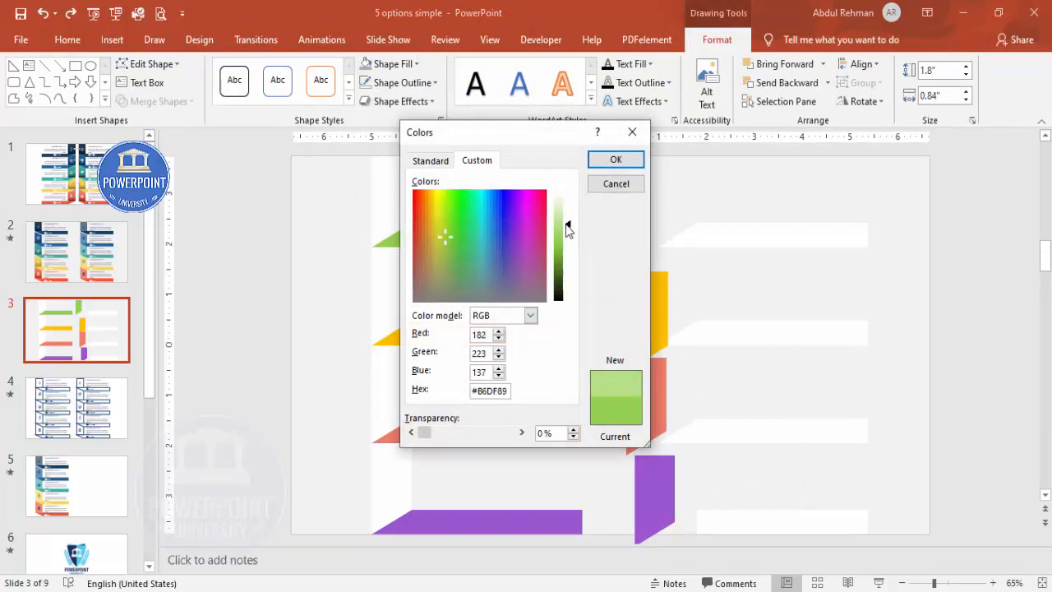
{"action": "left_click", "coordinate": [616, 158]}
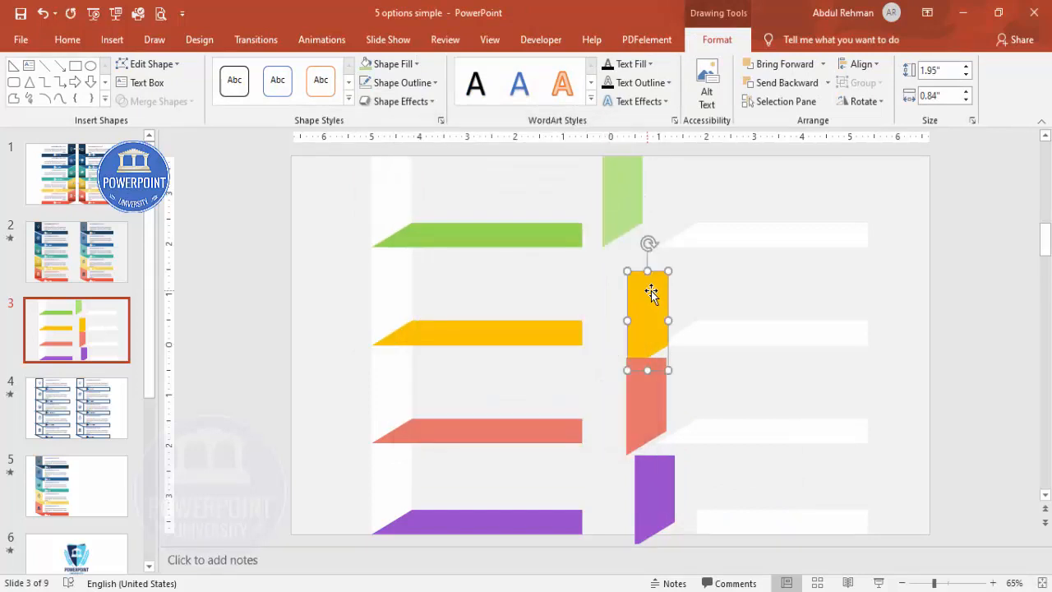
{"action": "left_click", "coordinate": [393, 64]}
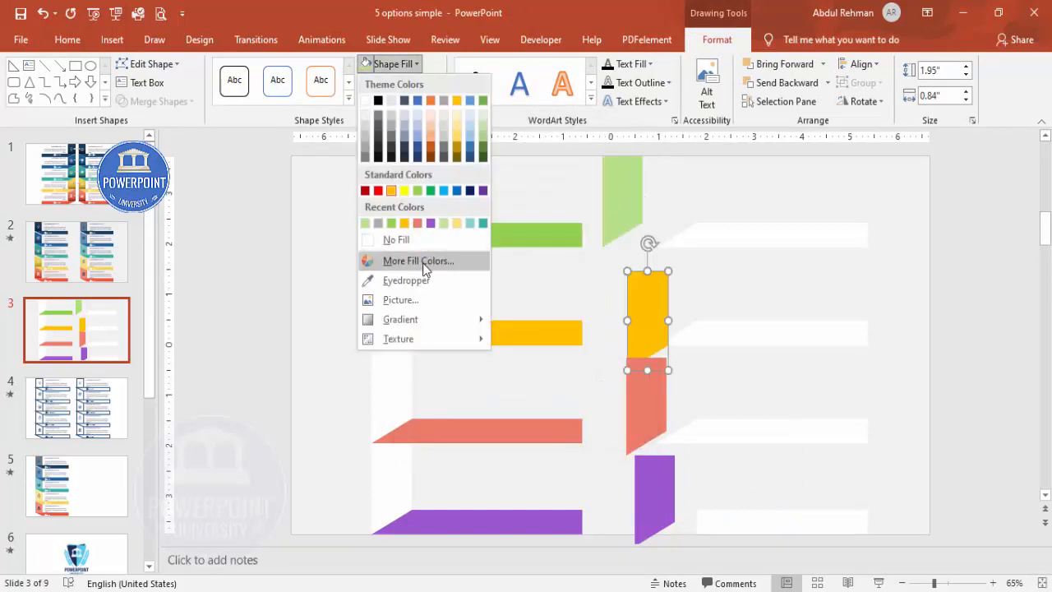
{"action": "left_click", "coordinate": [417, 260]}
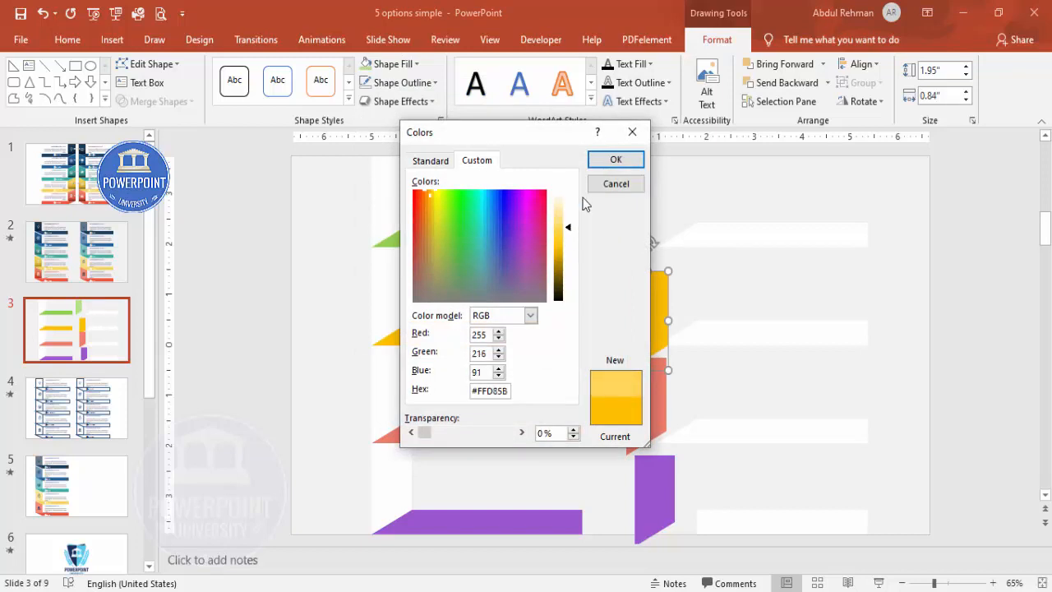
{"action": "left_click", "coordinate": [616, 159]}
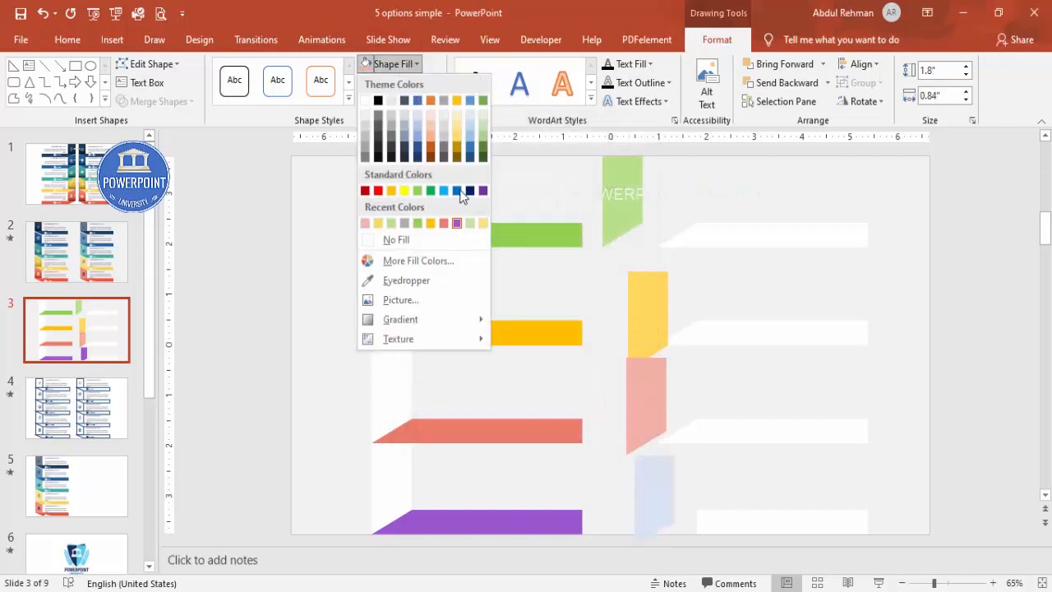
{"action": "left_click", "coordinate": [417, 260]}
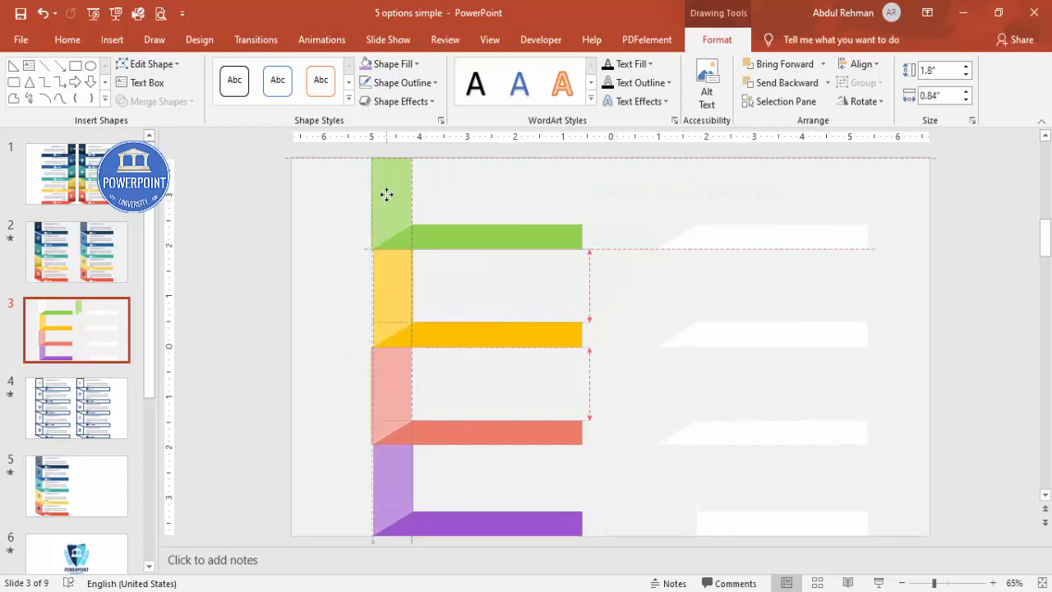
Delete the leftover white fragments, leaving only the tinted tabs and coloured banners
{"action": "left_click", "coordinate": [391, 300]}
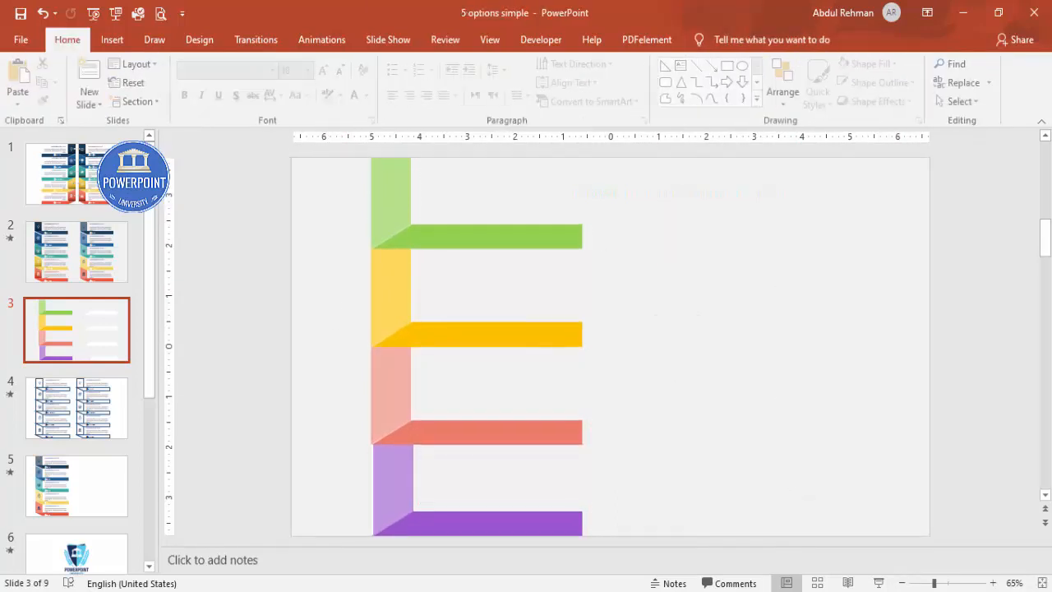
{"action": "left_click", "coordinate": [542, 333]}
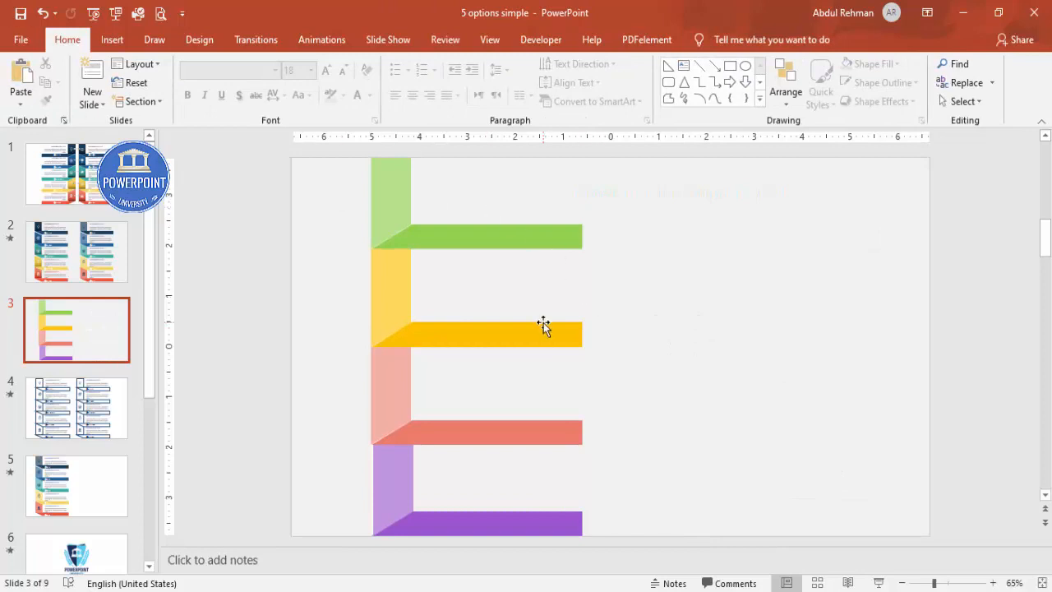
{"action": "mouse_move", "coordinate": [167, 80]}
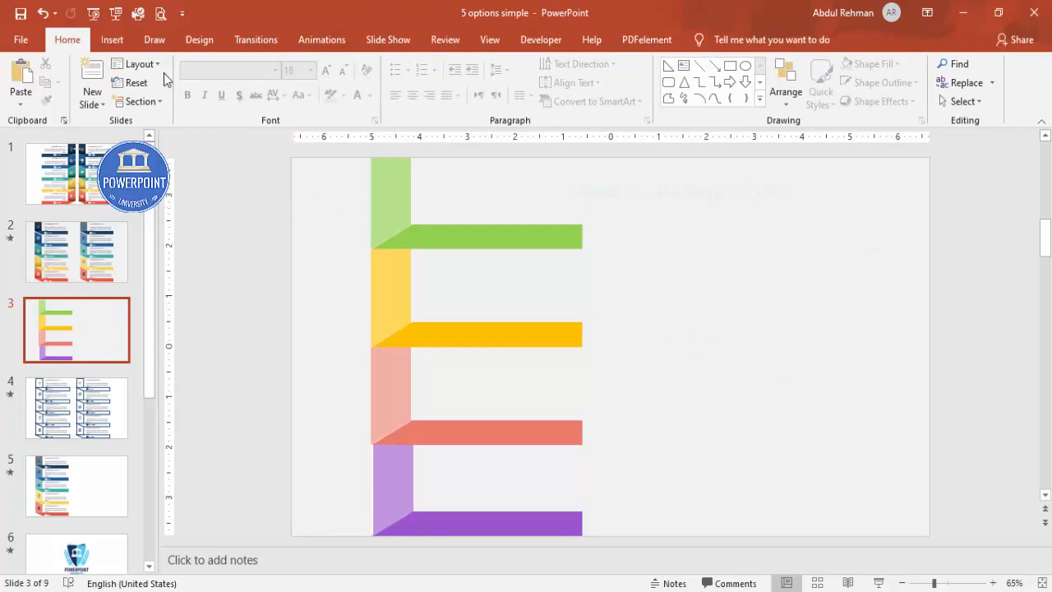
{"action": "left_click", "coordinate": [112, 39]}
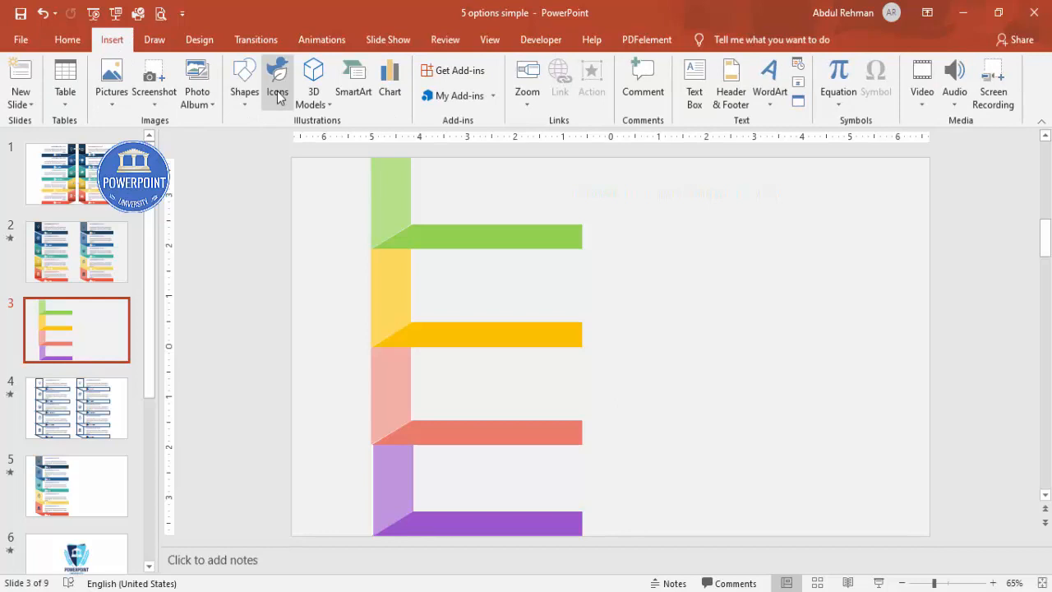
Insert five Analytics icons at 0.5" height and place one in each tinted tab
{"action": "left_click", "coordinate": [277, 78]}
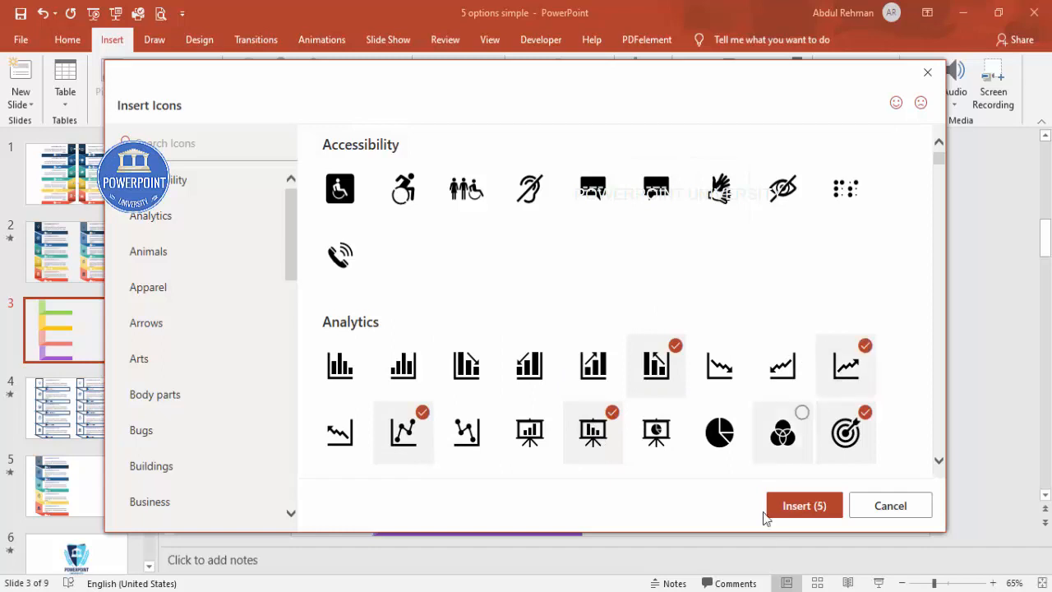
{"action": "left_click", "coordinate": [803, 505]}
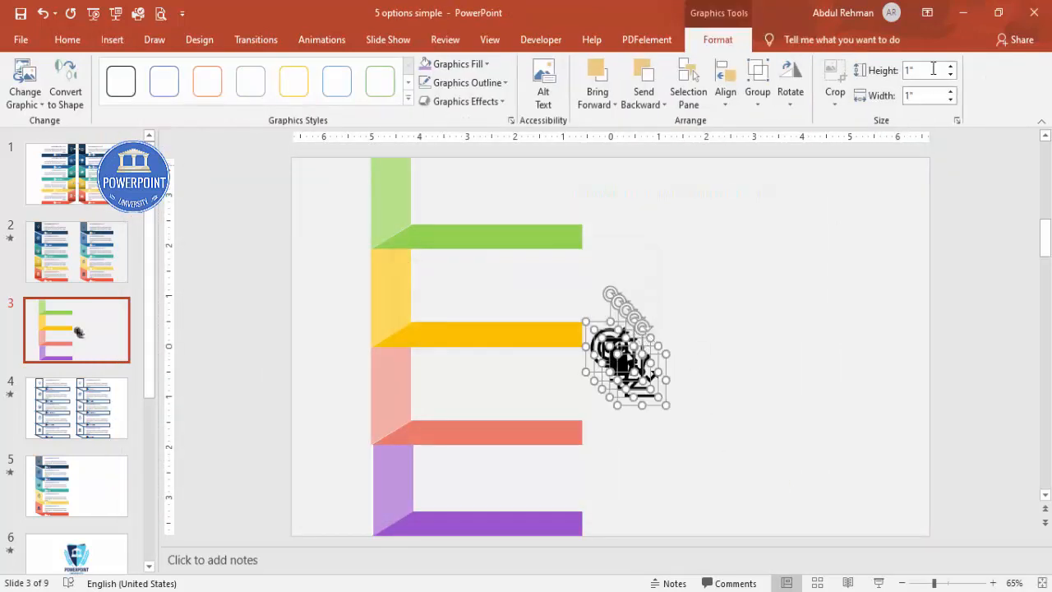
{"action": "left_click", "coordinate": [950, 75]}
{"action": "type", "text": "0.5"}
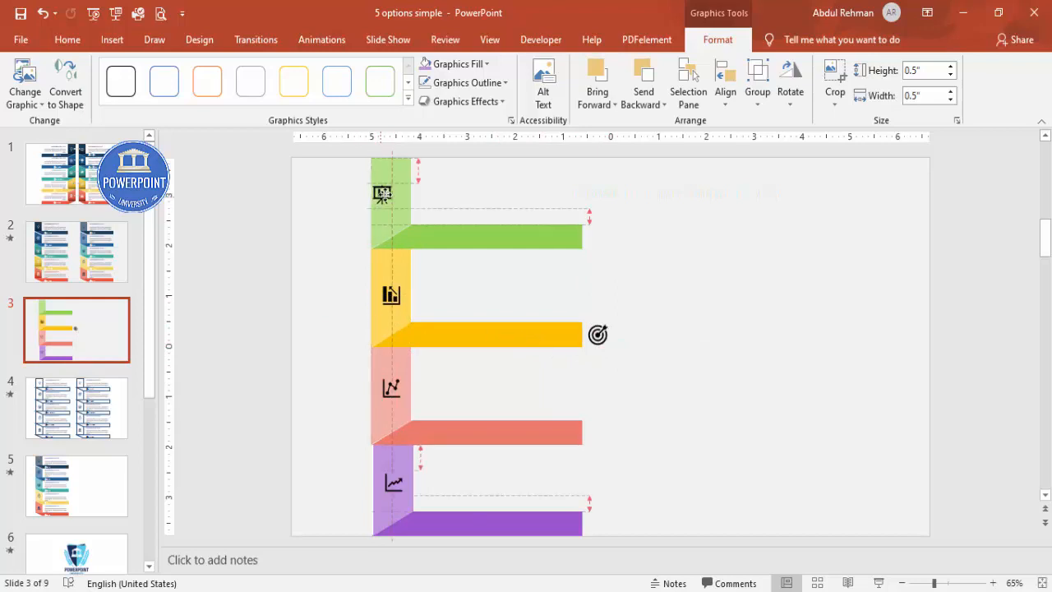
{"action": "left_click", "coordinate": [598, 335]}
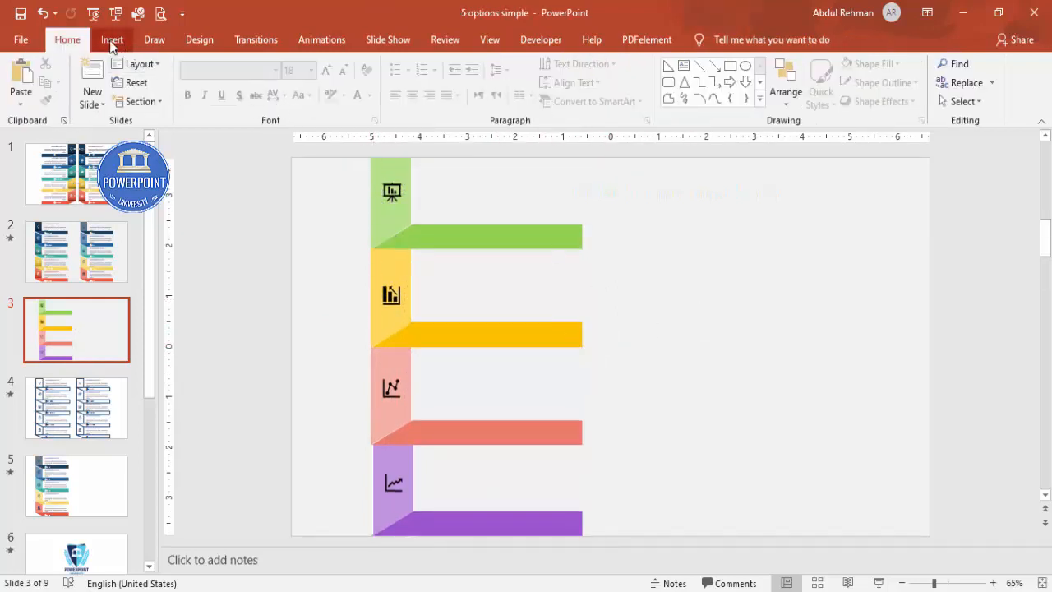
Move the OPTION 01 label onto the green banner and relabel the others OPTION 02–04
{"action": "left_click", "coordinate": [112, 40]}
{"action": "type", "text": "OPTION 01"}
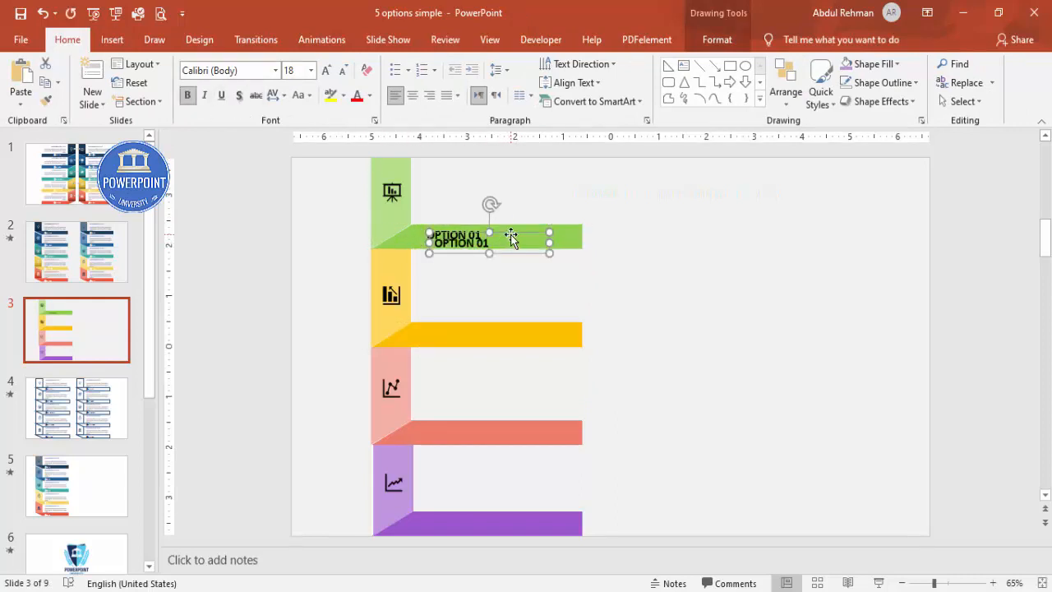
{"action": "left_click_drag", "start_coordinate": [489, 238], "coordinate": [480, 333]}
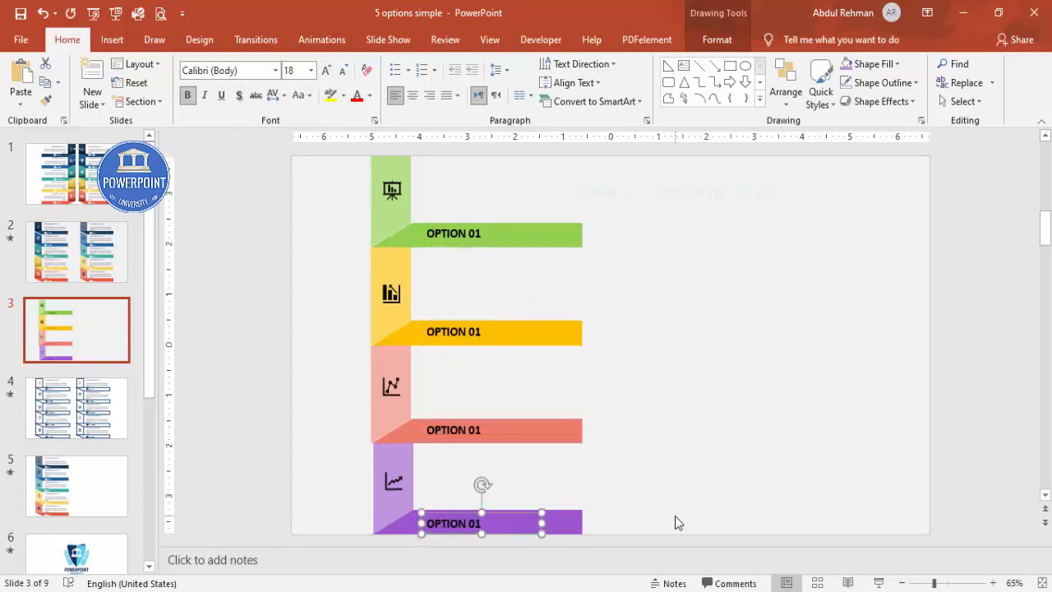
{"action": "mouse_move", "coordinate": [485, 405]}
{"action": "type", "text": "2"}
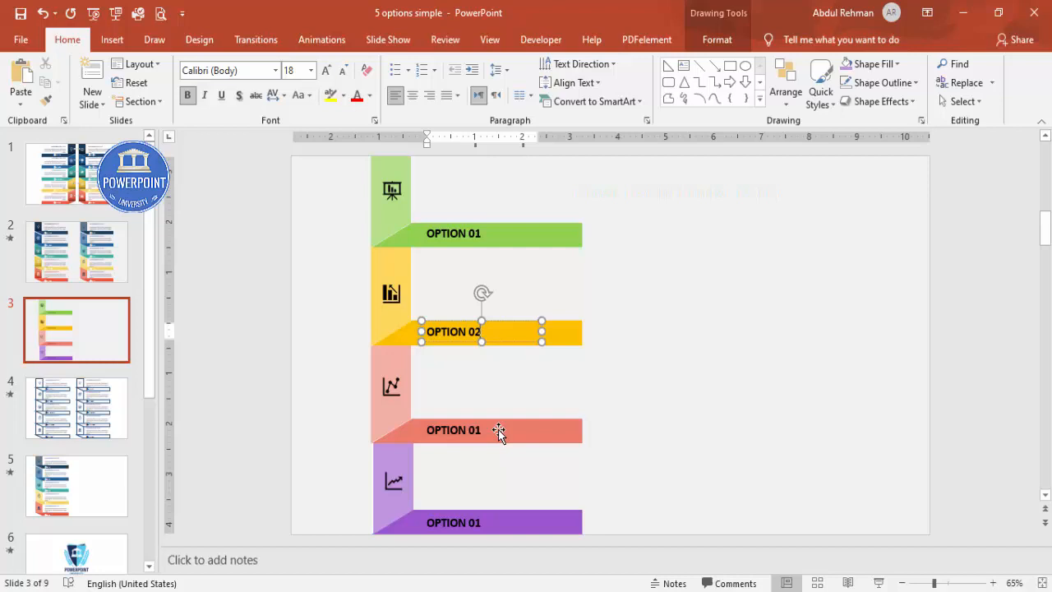
{"action": "left_click", "coordinate": [454, 429]}
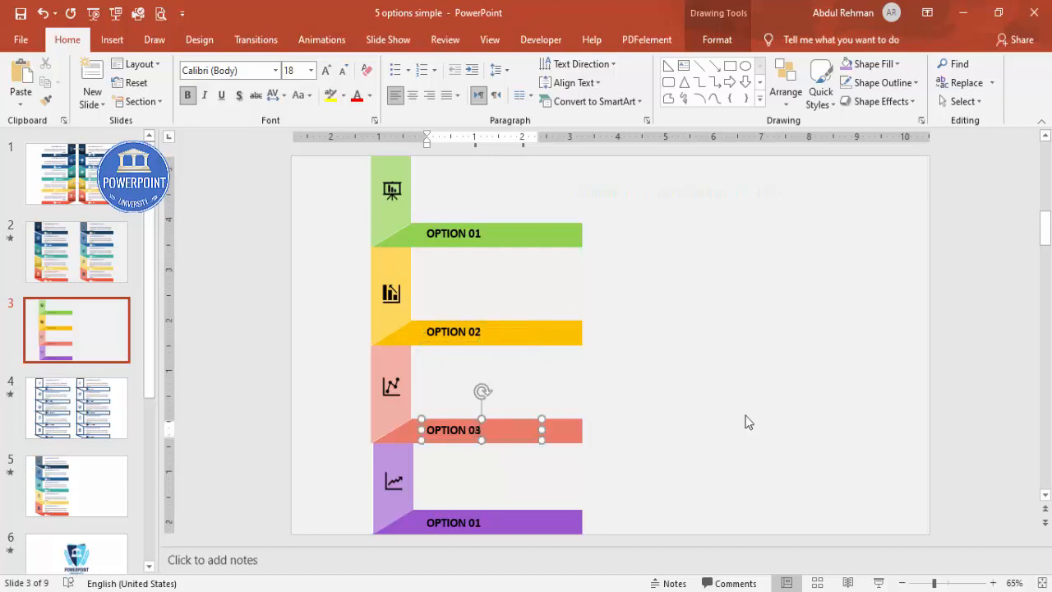
{"action": "left_click", "coordinate": [453, 522]}
{"action": "type", "text": "4"}
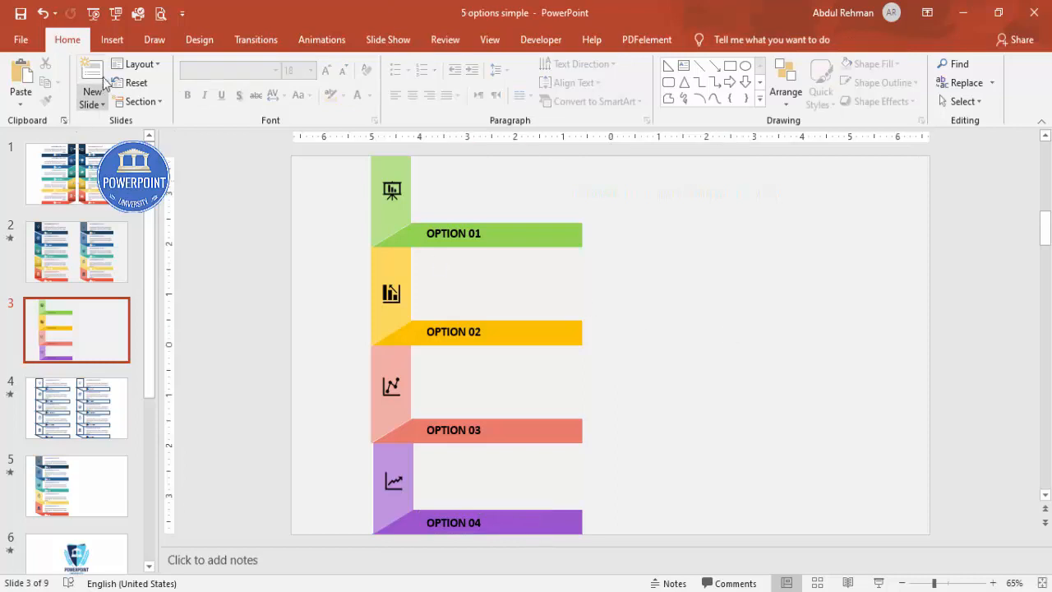
Add a text box with one short =lorem() sentence in a reduced font size
{"action": "left_click", "coordinate": [111, 40]}
{"action": "type", "text": "=lo"}
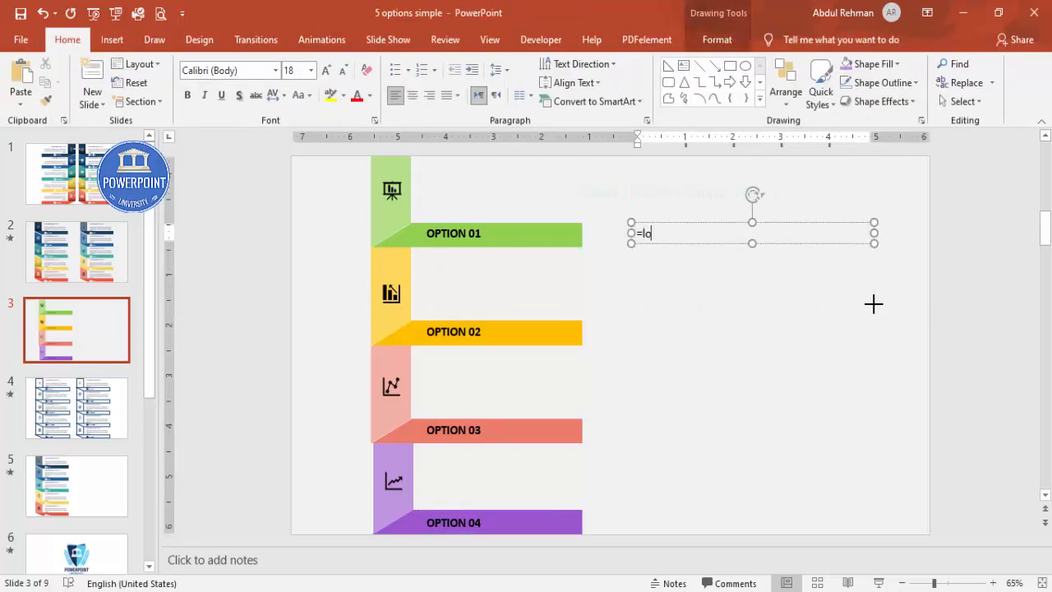
{"action": "type", "text": "Lorem ipsum dolor sit amet, consectetuer adipiscing elit. Maecenas porttitor congue massa. Fusce posuere, magna sed pulvinar ultricies, purus lectus malesuada libero, sit amet commodo magna eros quis urna."}
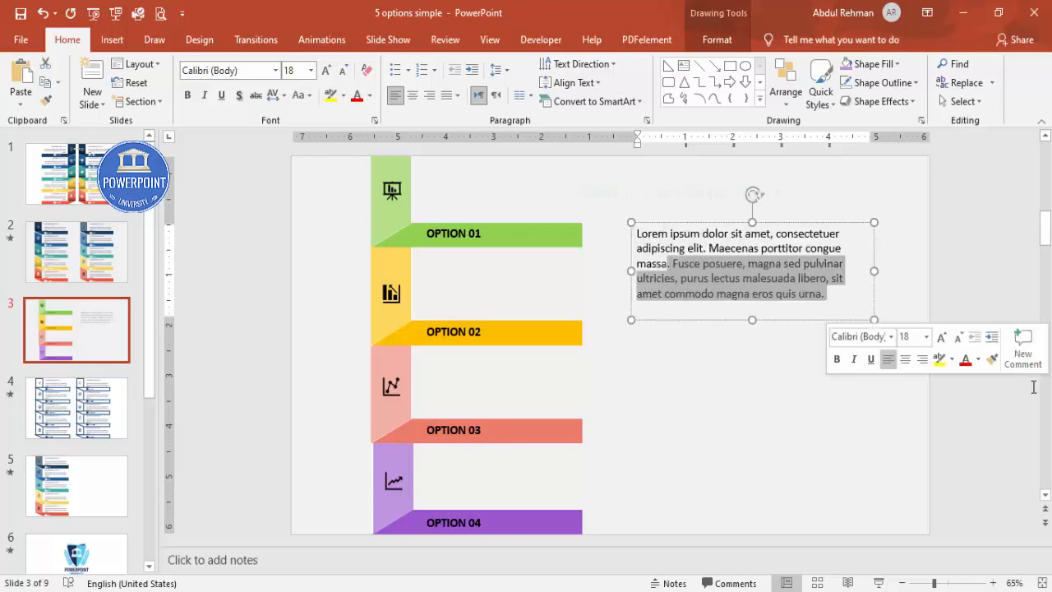
{"action": "key", "text": "delete"}
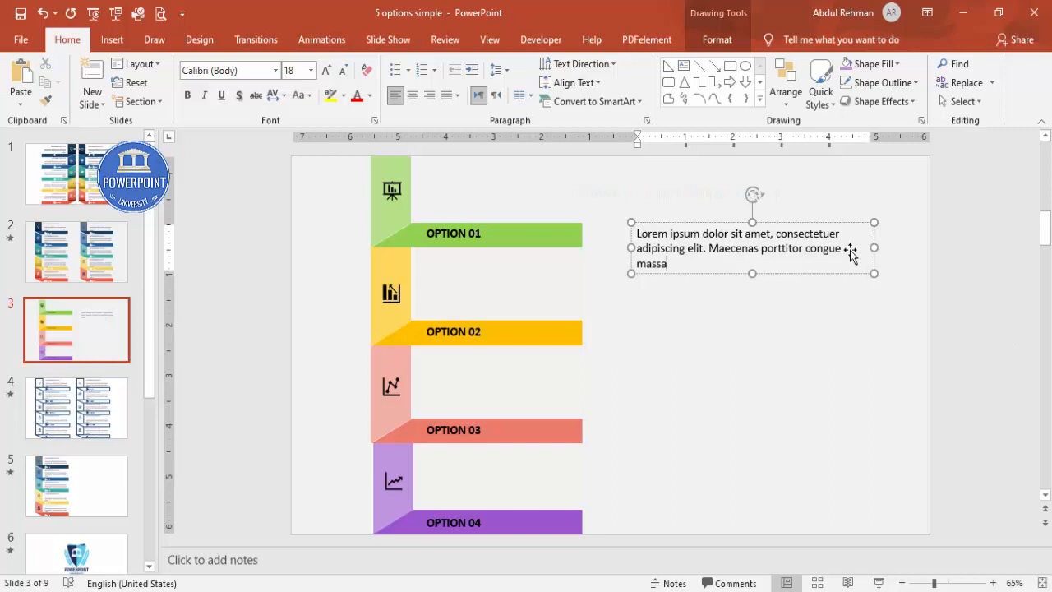
{"action": "left_click", "coordinate": [343, 70]}
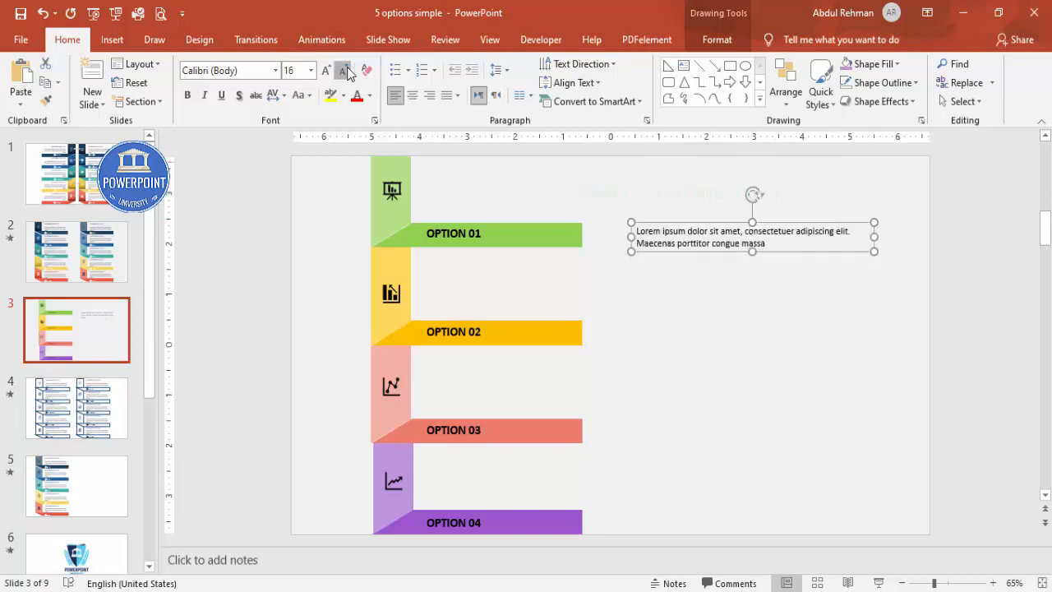
{"action": "left_click", "coordinate": [343, 70]}
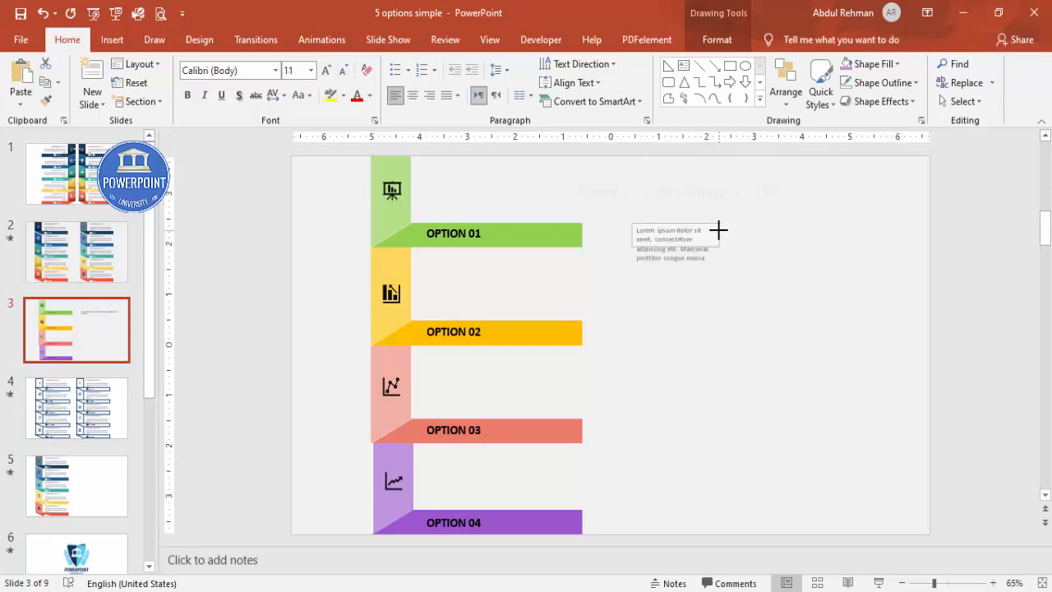
Place copies of the description text inside the option panels
{"action": "left_click", "coordinate": [674, 239]}
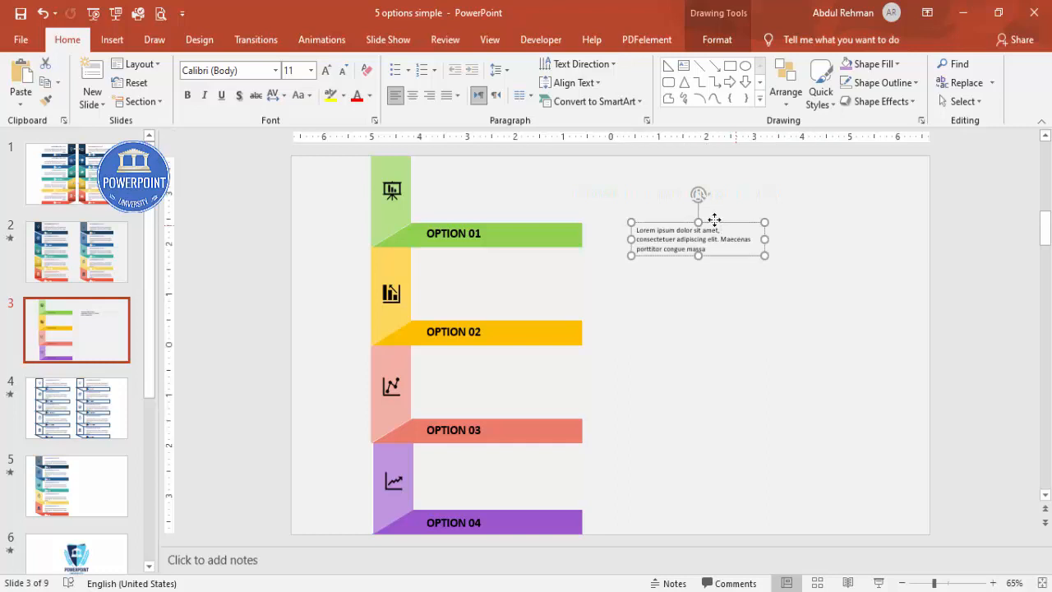
{"action": "left_click_drag", "start_coordinate": [697, 238], "coordinate": [480, 477]}
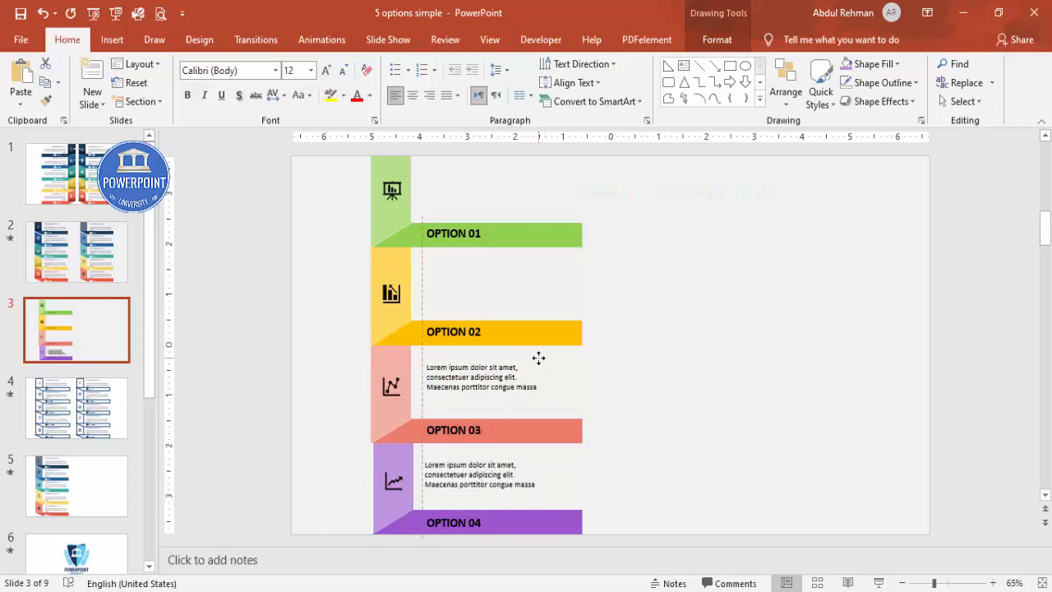
{"action": "left_click", "coordinate": [489, 279]}
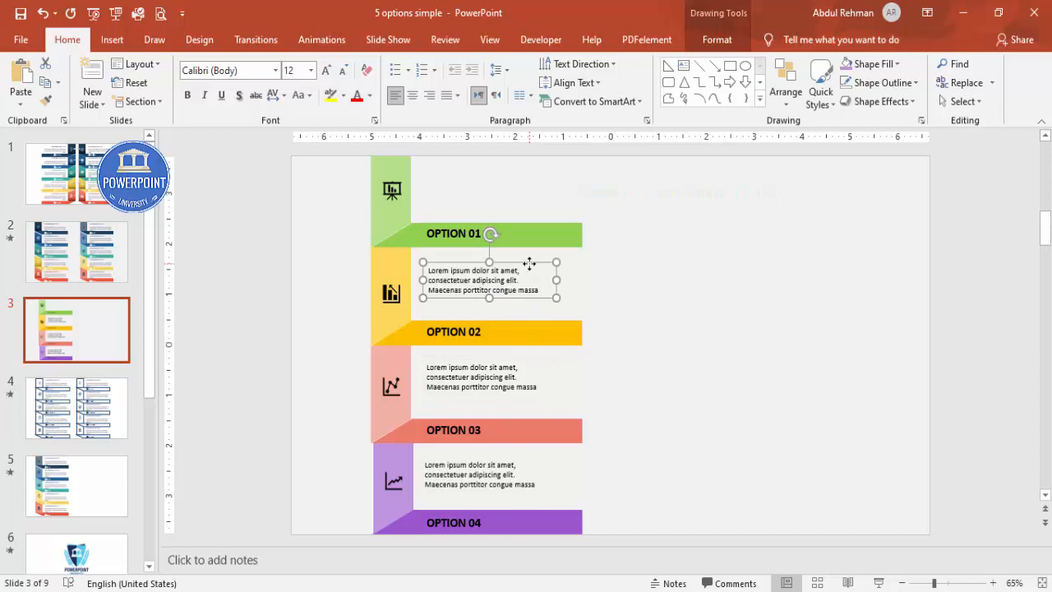
{"action": "left_click_drag", "start_coordinate": [489, 279], "coordinate": [490, 182]}
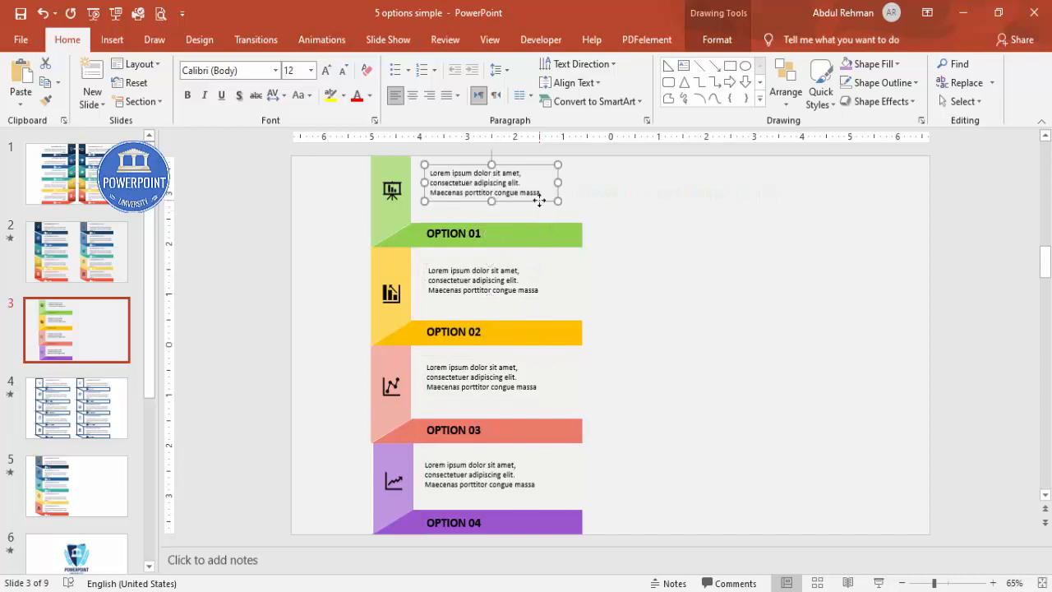
{"action": "left_click", "coordinate": [669, 349]}
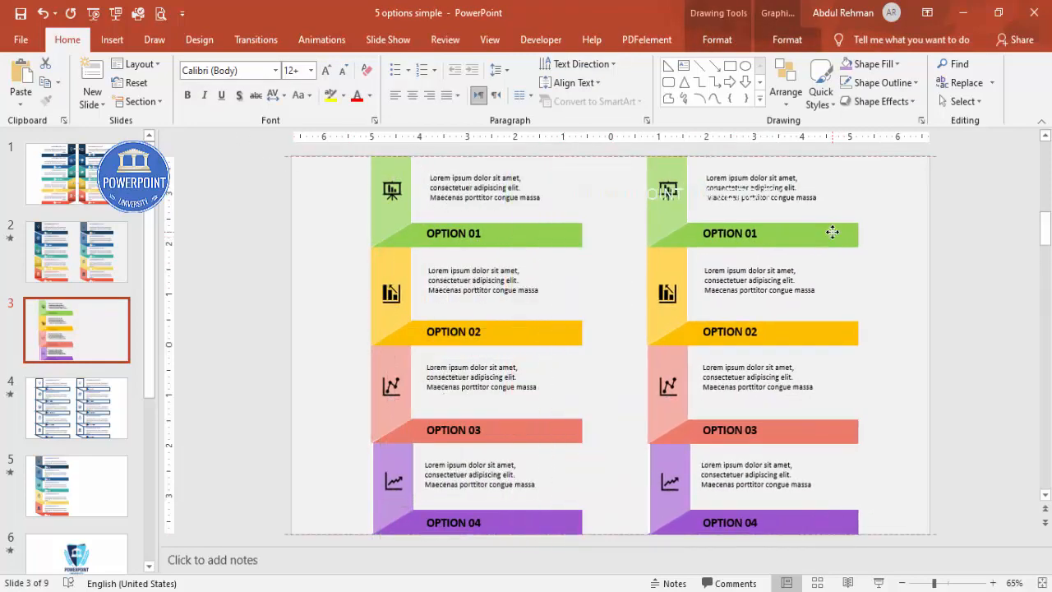
Deselect the duplicated column and select the left column's panels and OPTION 01 and 02 banners individually
{"action": "left_click", "coordinate": [505, 217]}
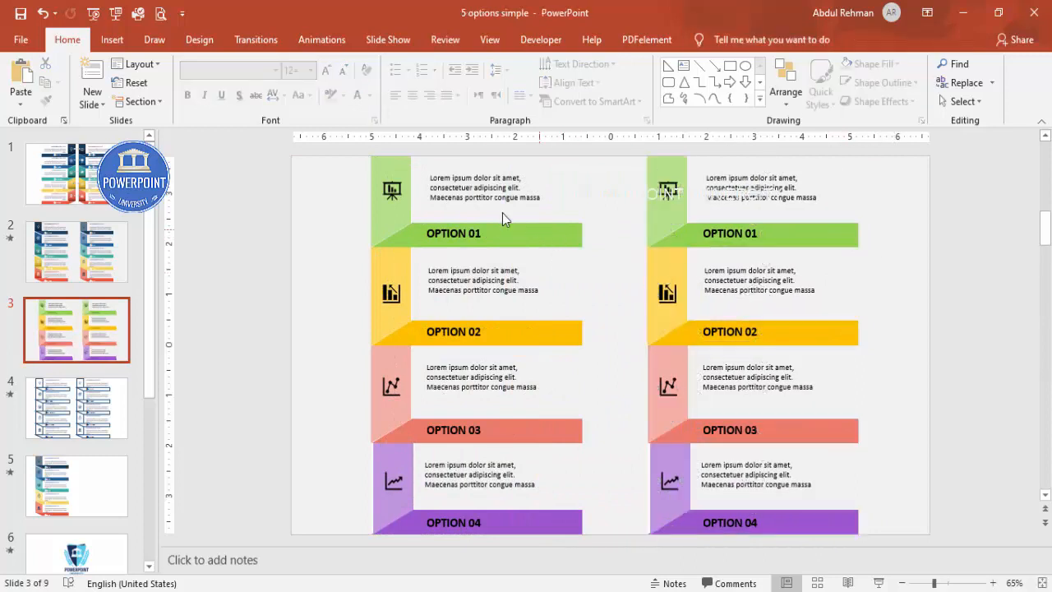
{"action": "left_click", "coordinate": [390, 193]}
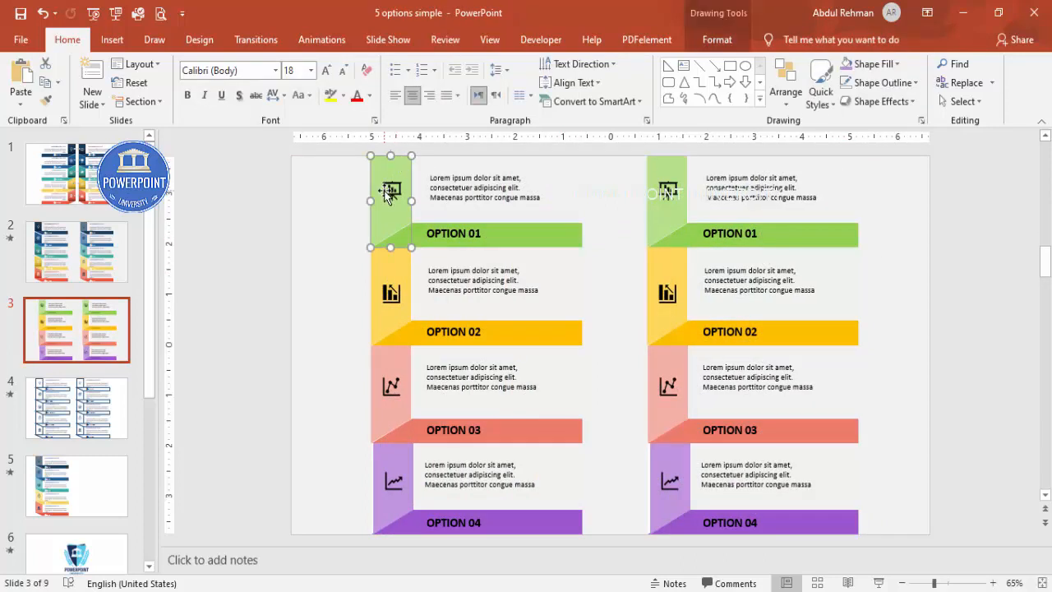
{"action": "left_click", "coordinate": [390, 191]}
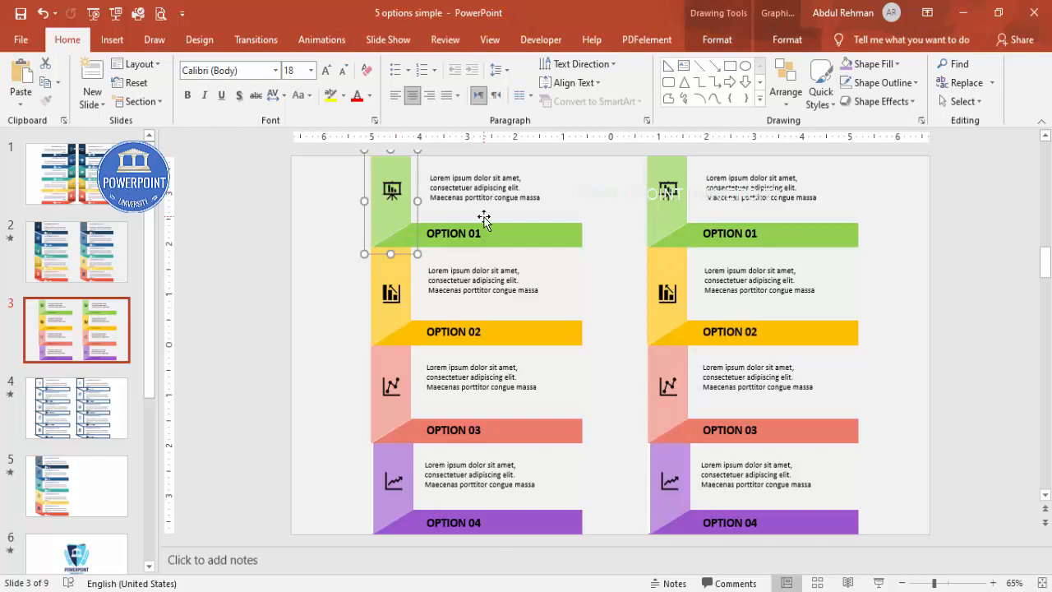
{"action": "left_click", "coordinate": [452, 233]}
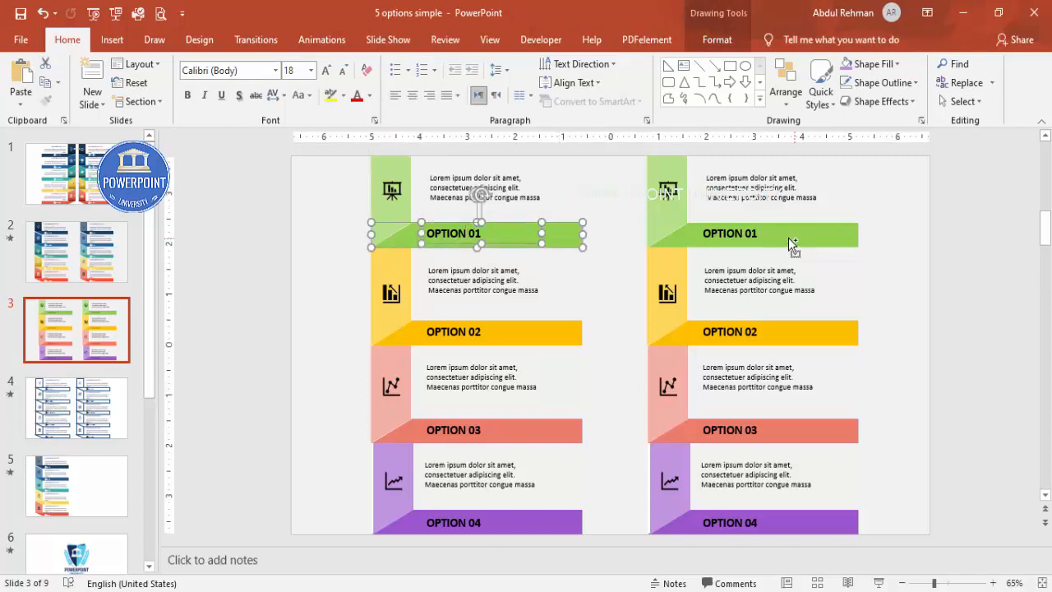
{"action": "left_click", "coordinate": [390, 293]}
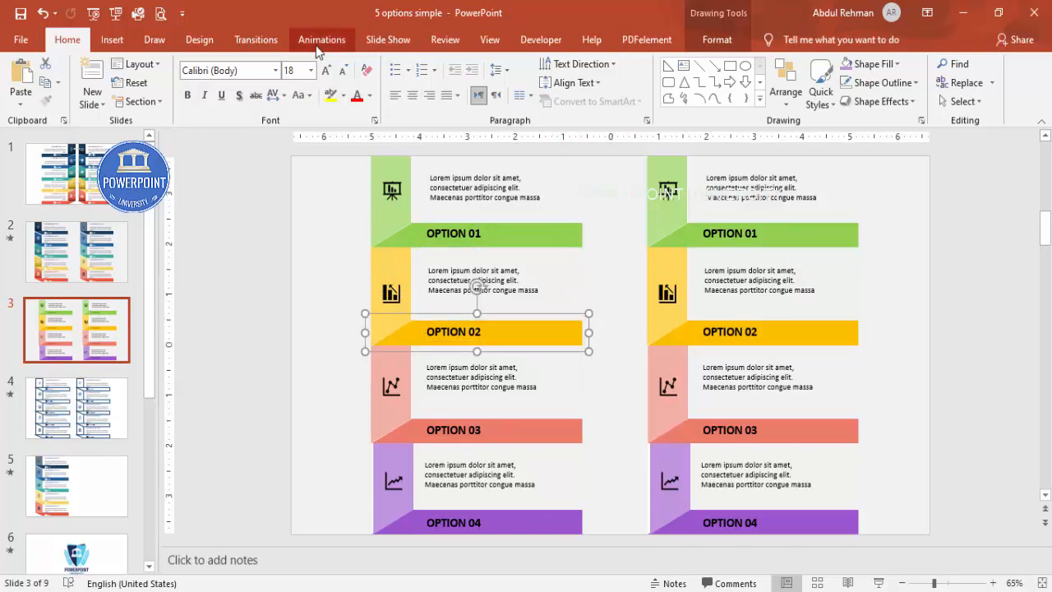
Apply a Wipe entrance to the first panel and OPTION 01 banner, banner With Previous
{"action": "left_click", "coordinate": [321, 40]}
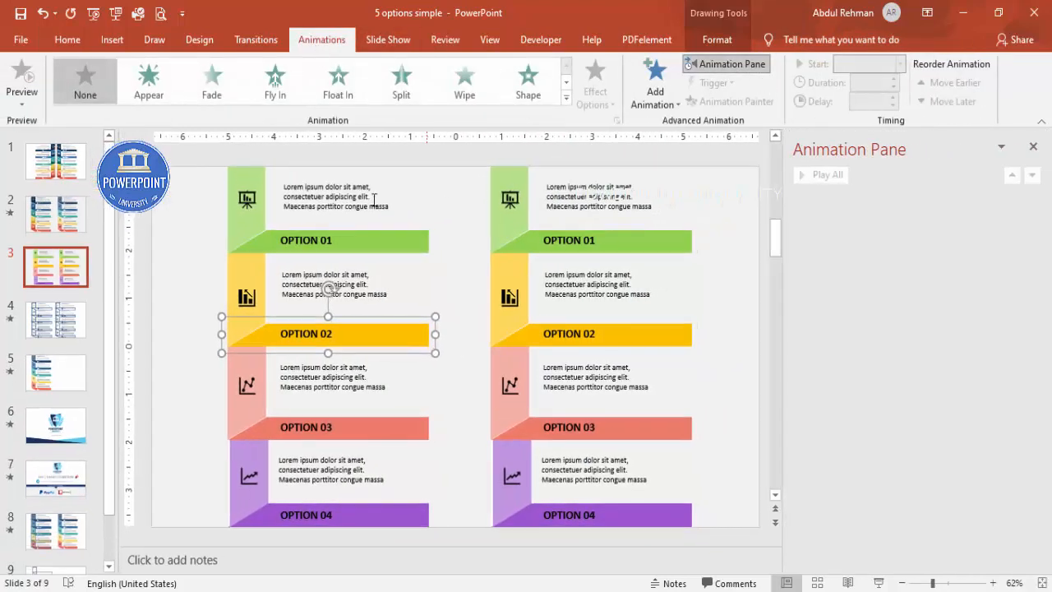
{"action": "left_click", "coordinate": [247, 205]}
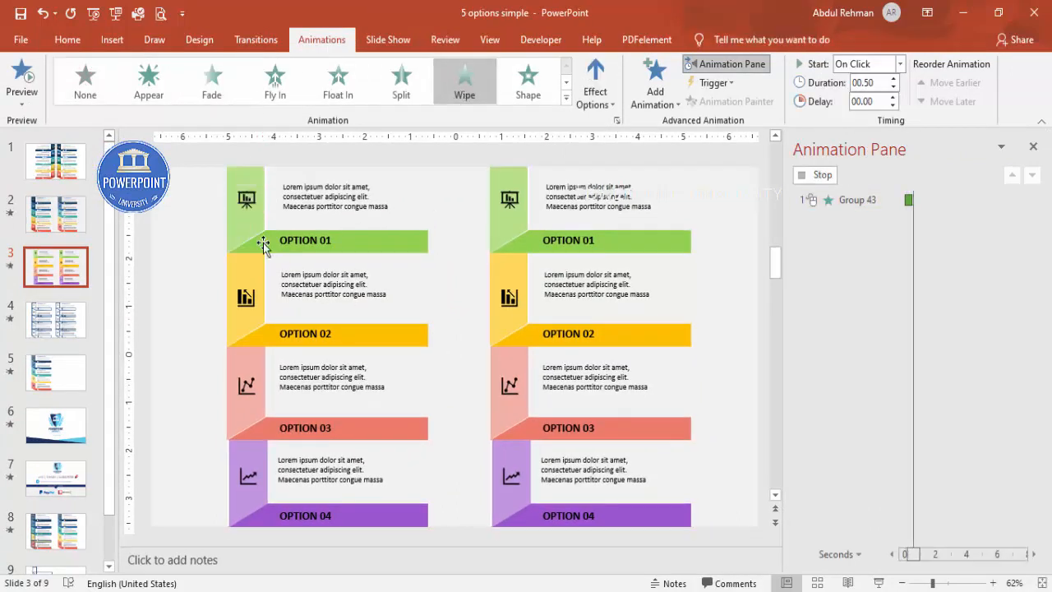
{"action": "left_click", "coordinate": [305, 240]}
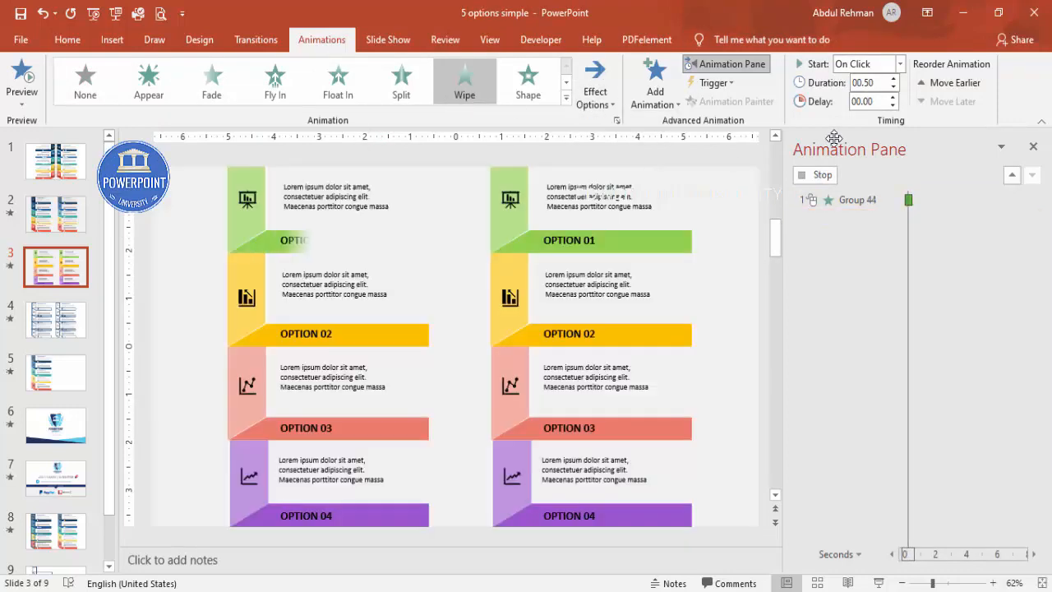
{"action": "left_click", "coordinate": [863, 64]}
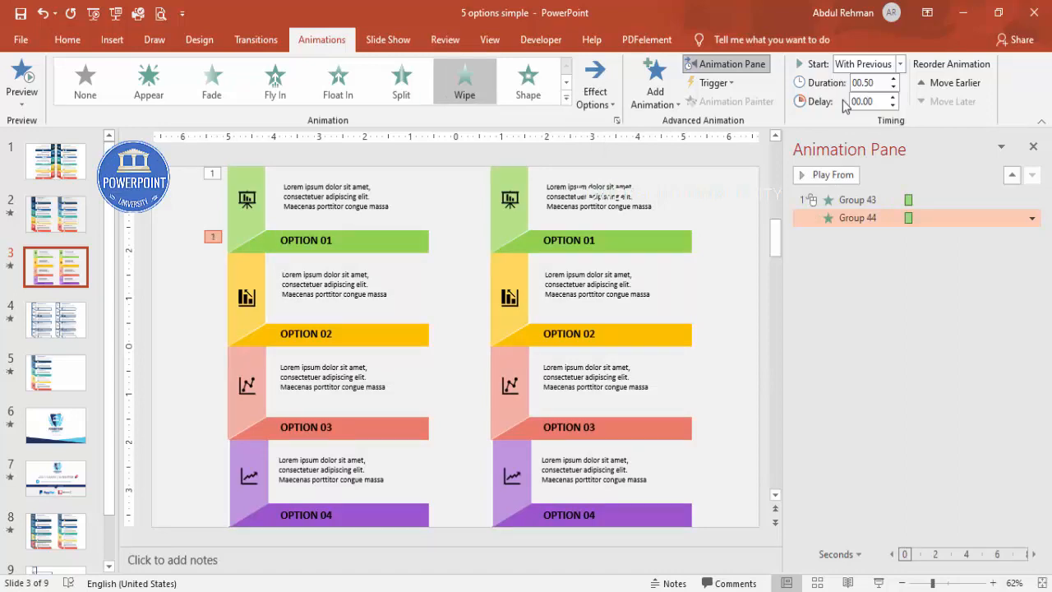
Preview the animations and set the first description text to animate After Previous
{"action": "left_click", "coordinate": [826, 174]}
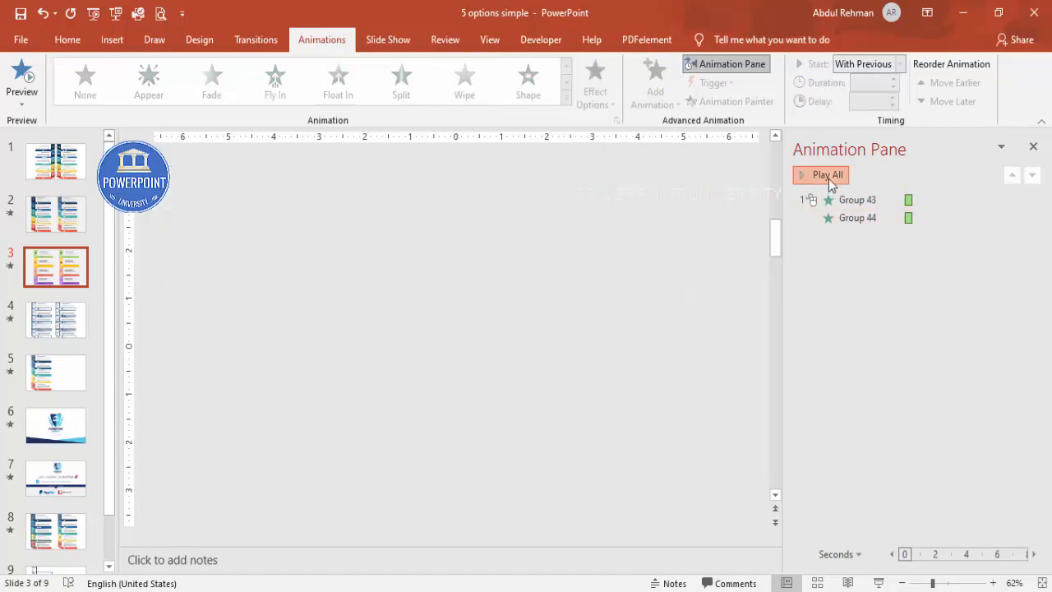
{"action": "left_click", "coordinate": [826, 174]}
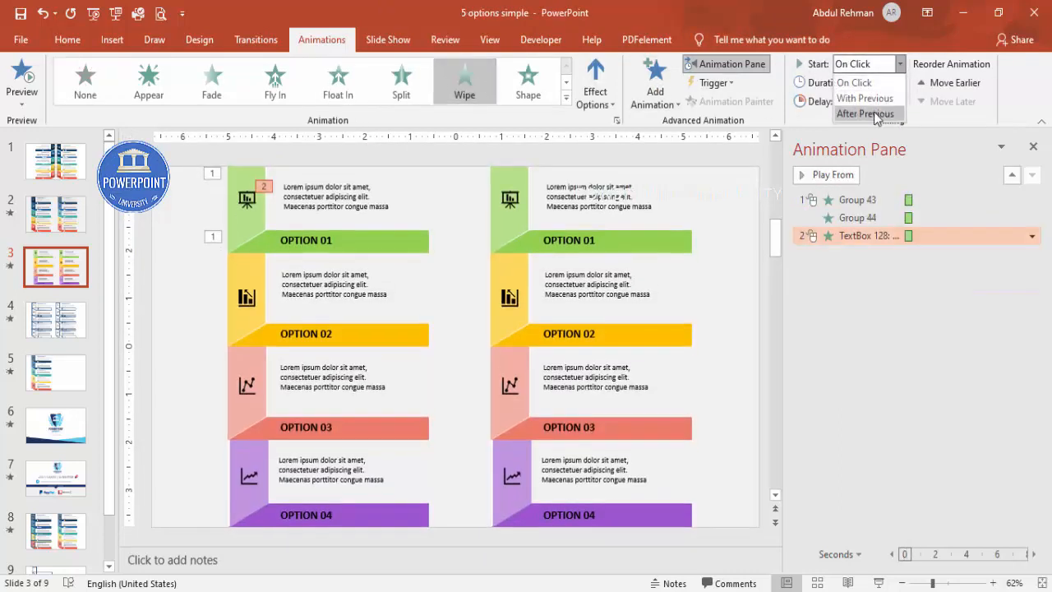
{"action": "left_click", "coordinate": [863, 113]}
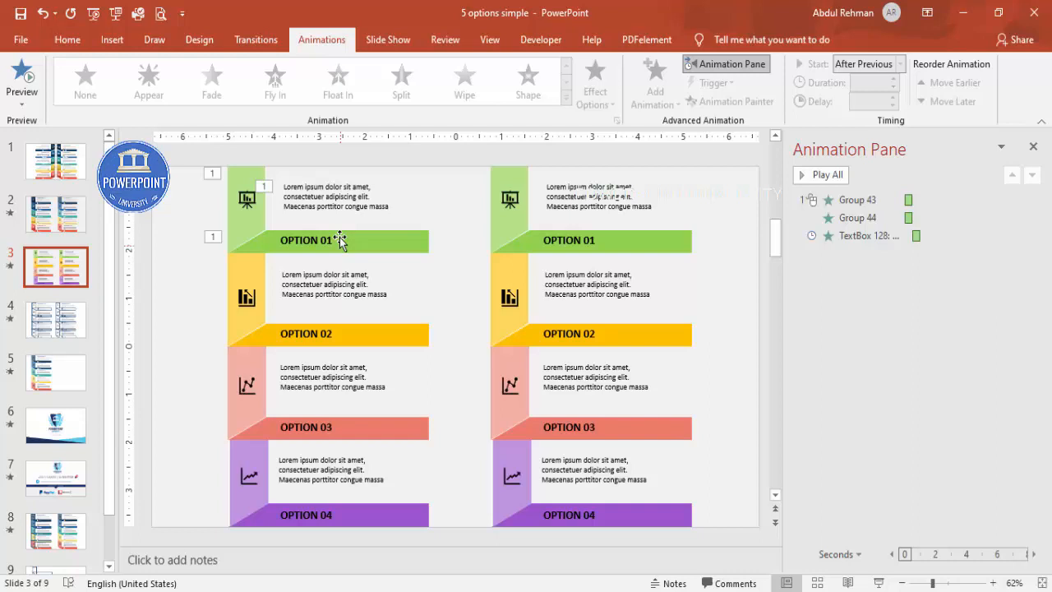